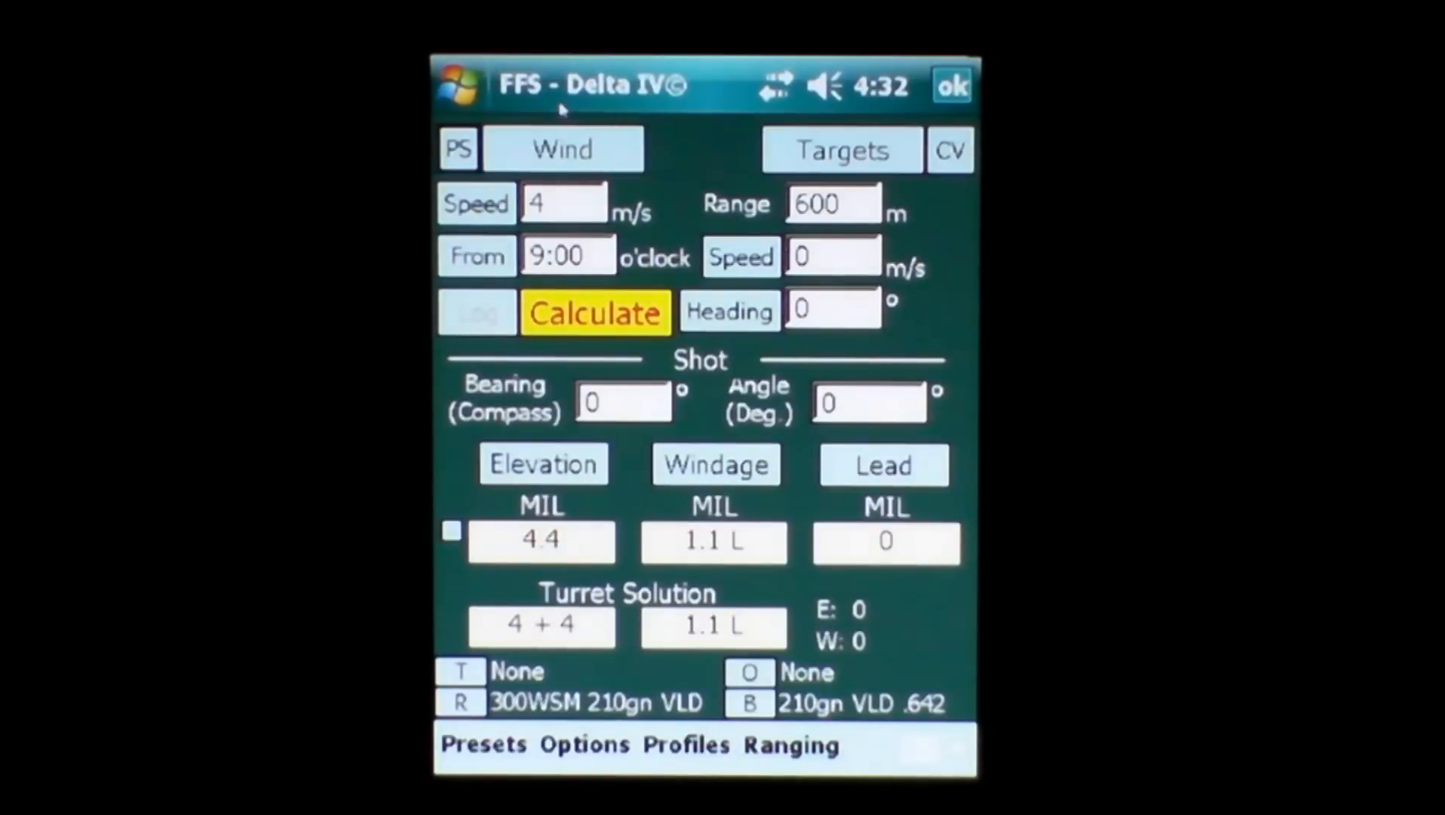
mouse_move(687, 374)
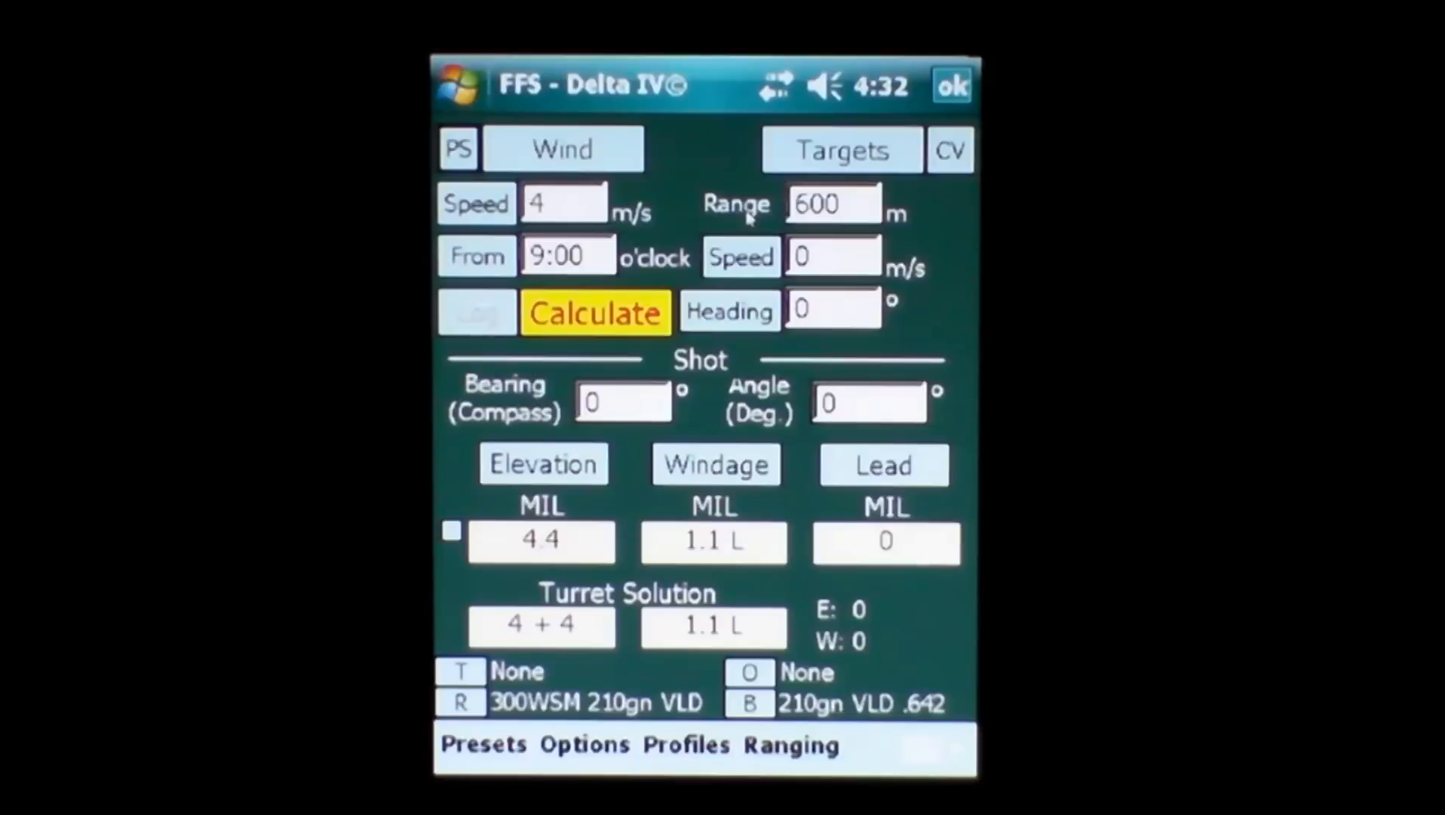
mouse_move(599, 155)
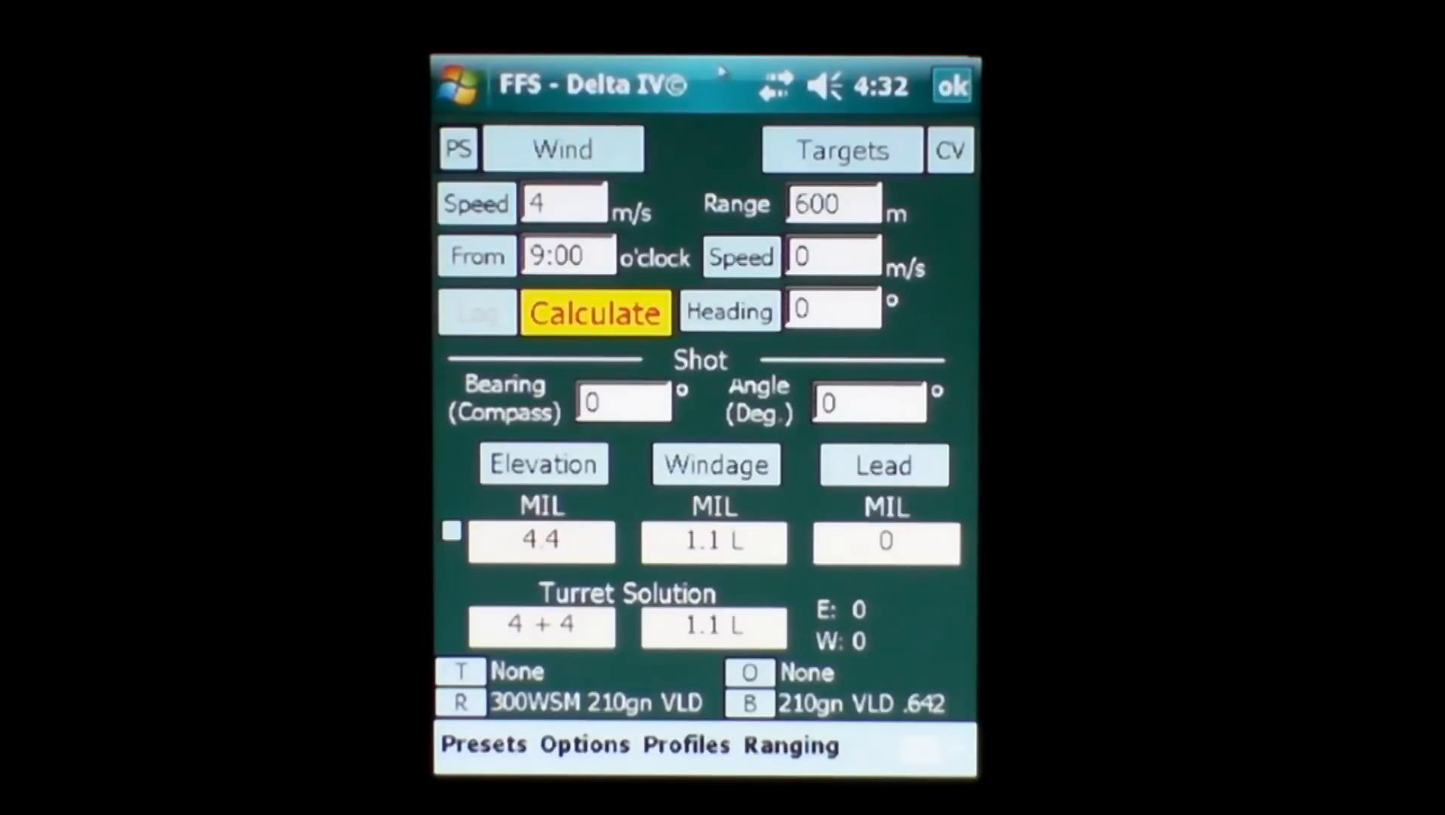
mouse_move(1049, 100)
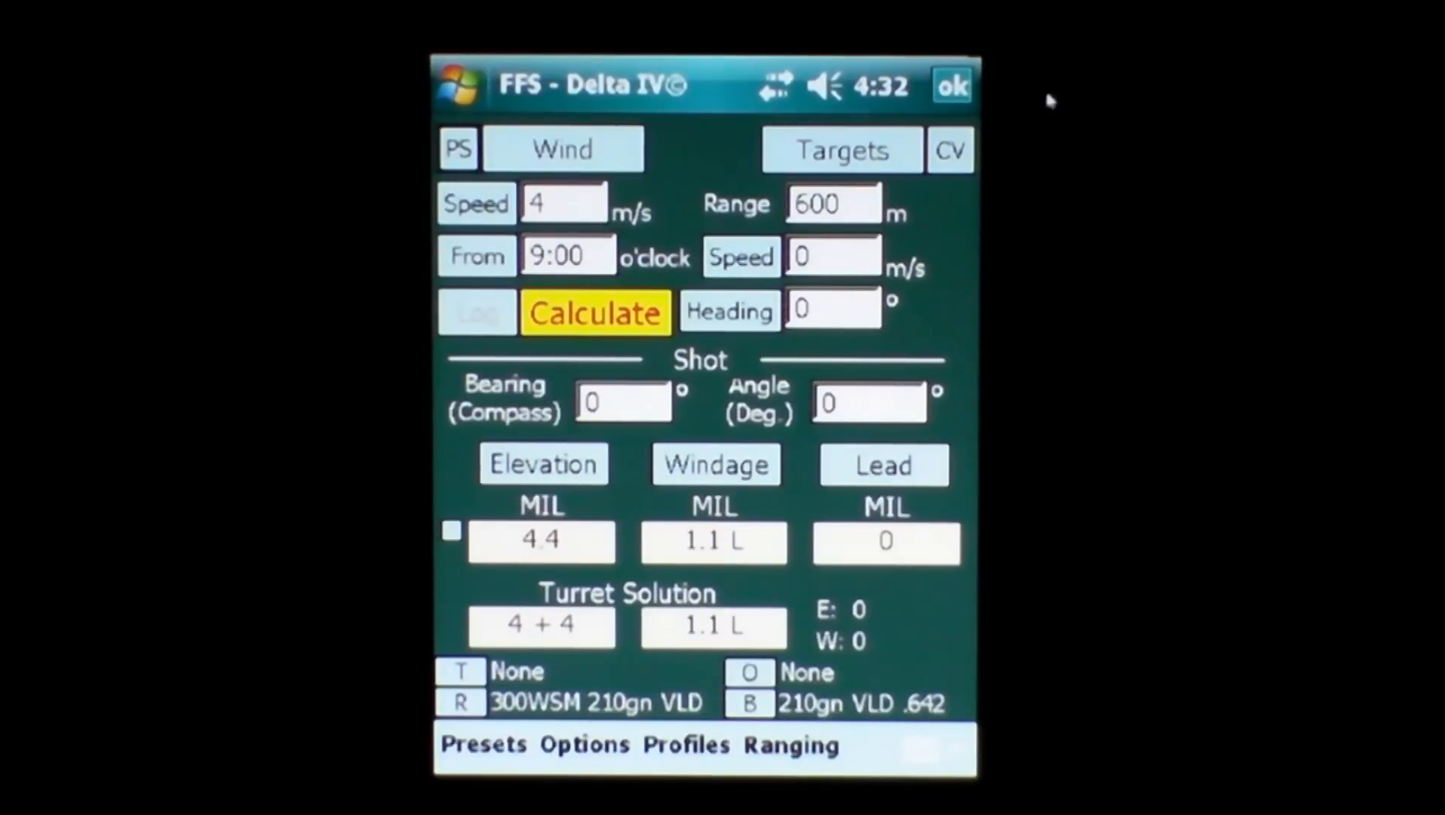
mouse_move(515, 201)
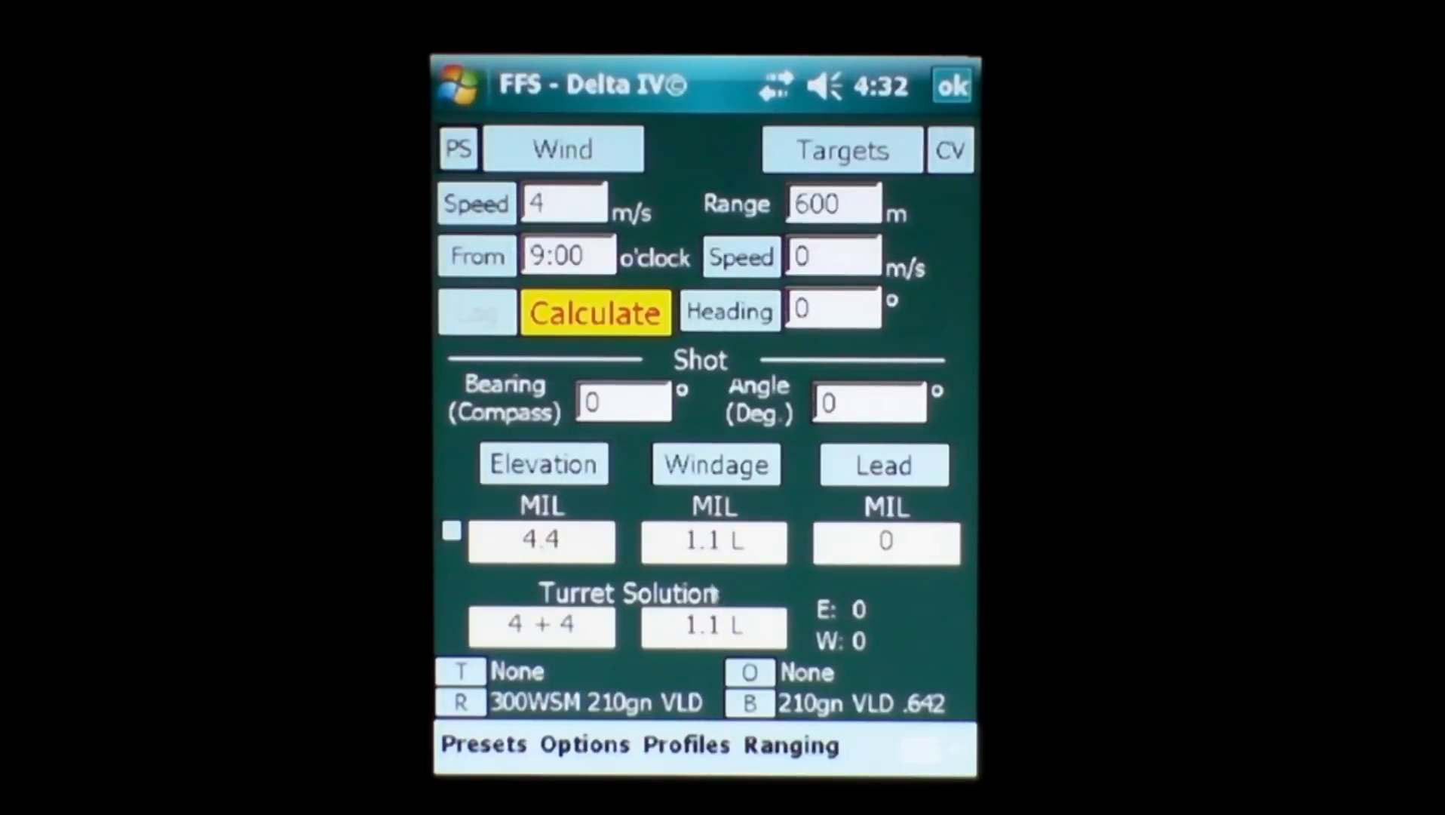
mouse_move(809, 344)
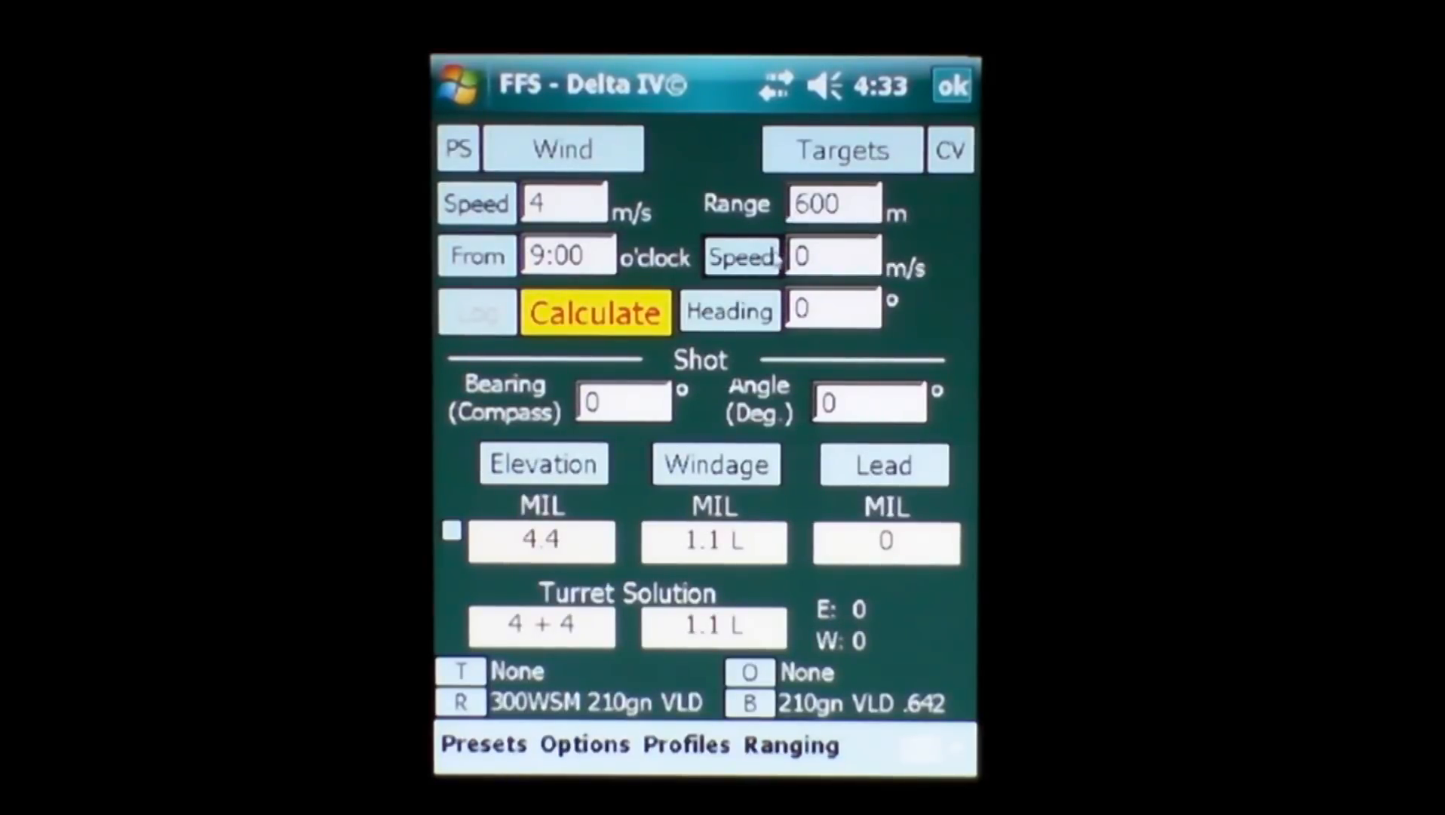
Toggle heading to clock-face and back to degrees, then bring up the Preset Data screen.
left_click(729, 309)
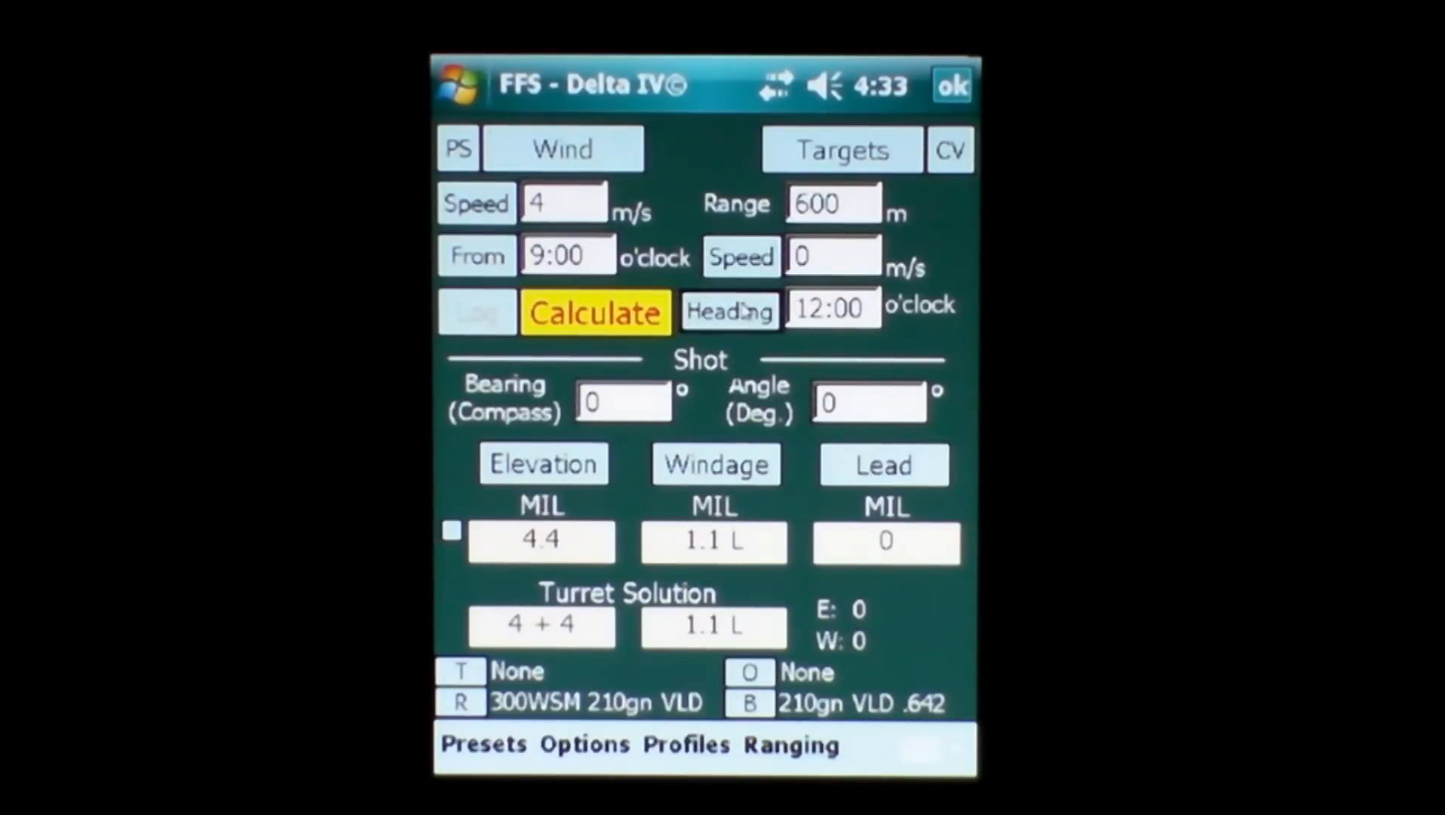
left_click(728, 309)
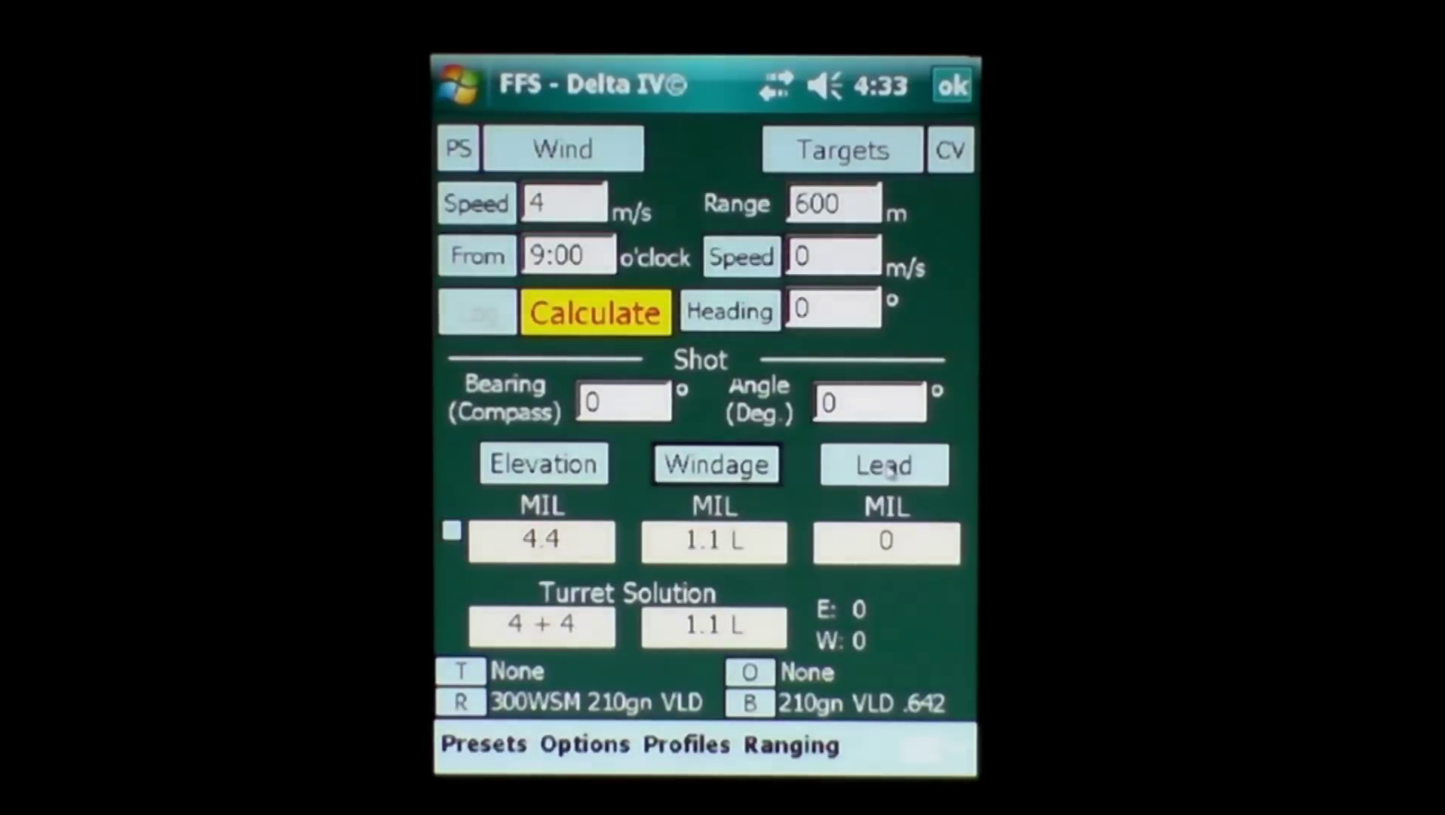
left_click(883, 463)
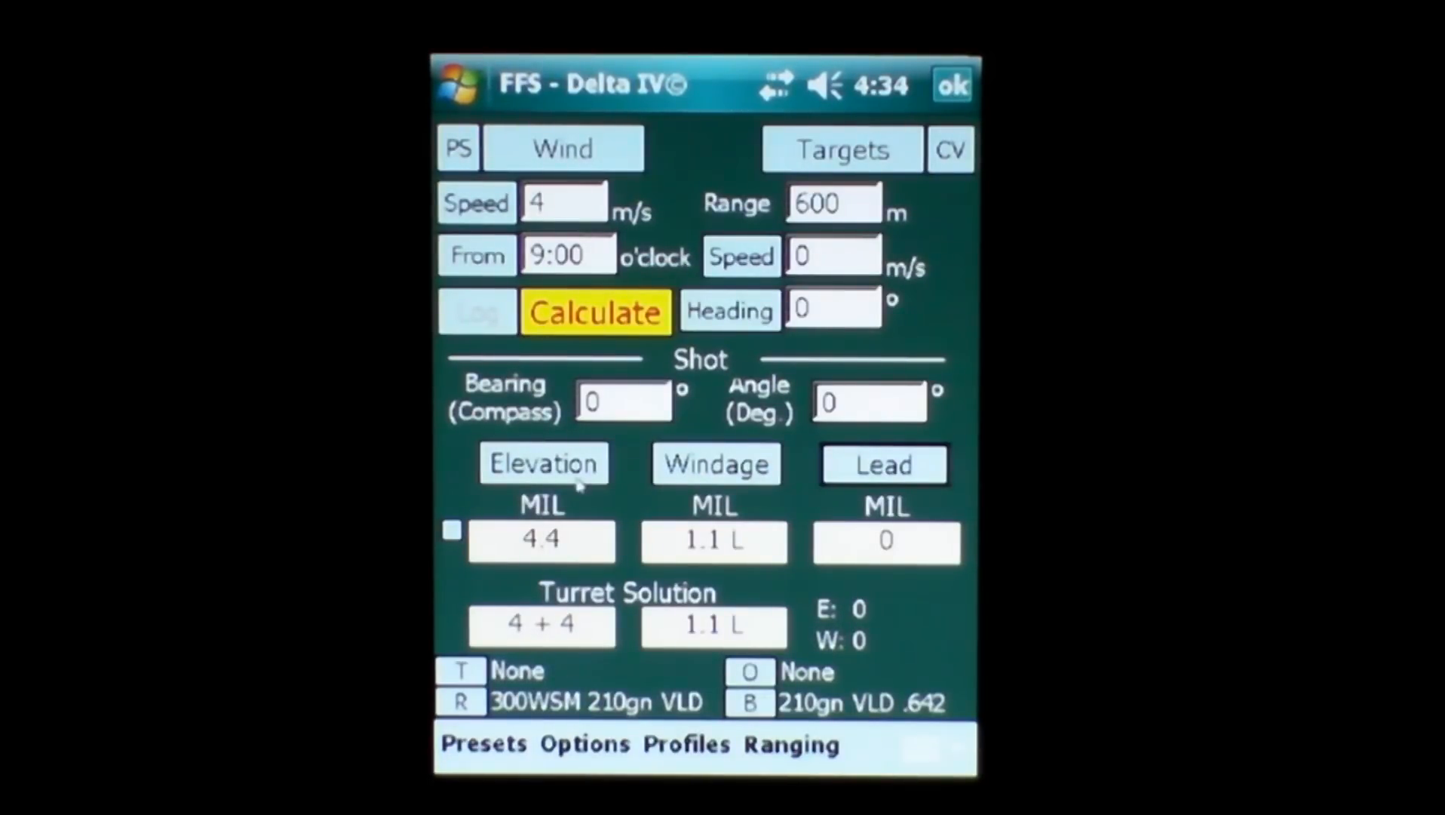
mouse_move(889, 723)
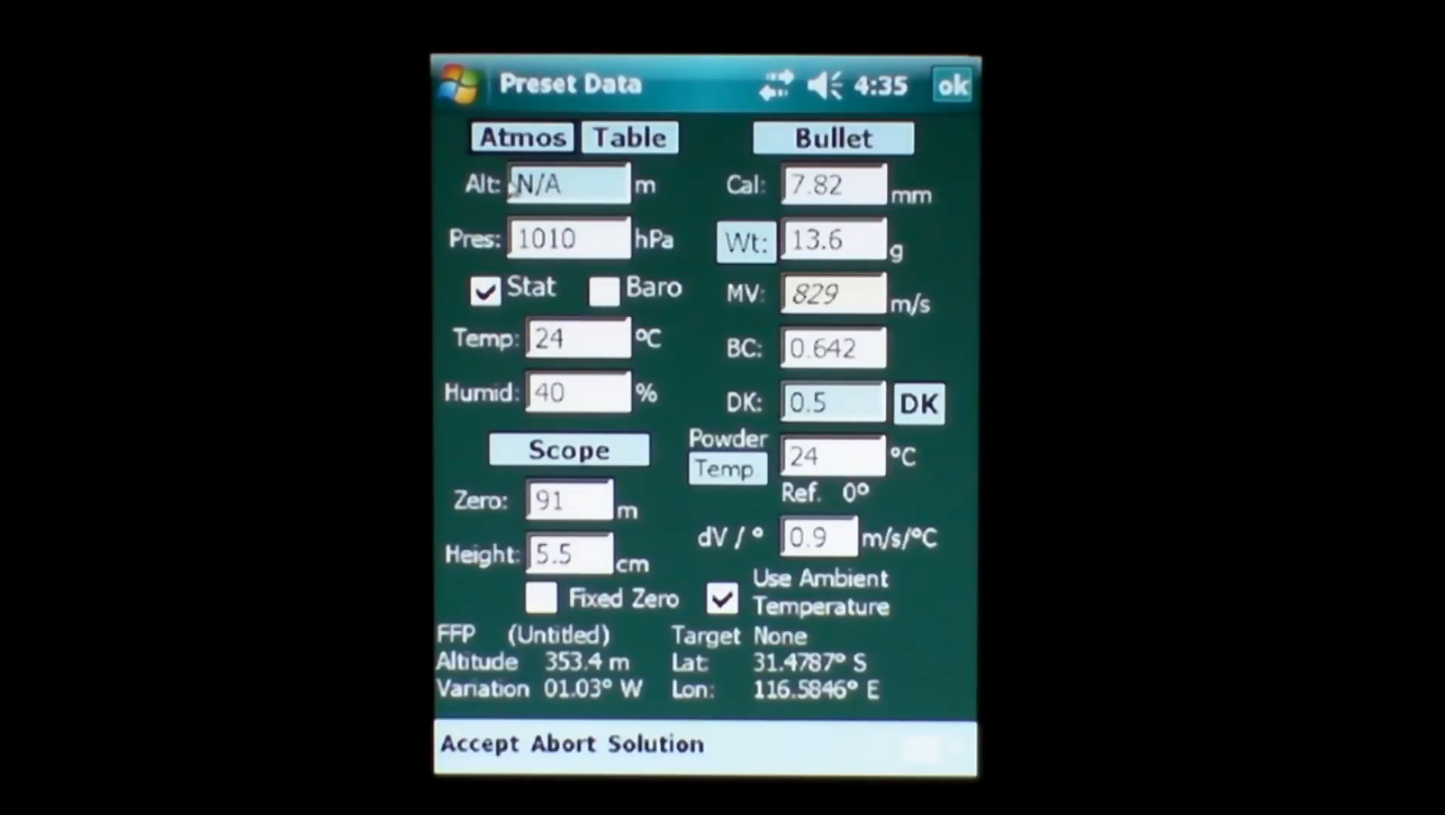
Switch presets from Stat to Baro at 353 m altitude and accept the changes.
left_click(604, 288)
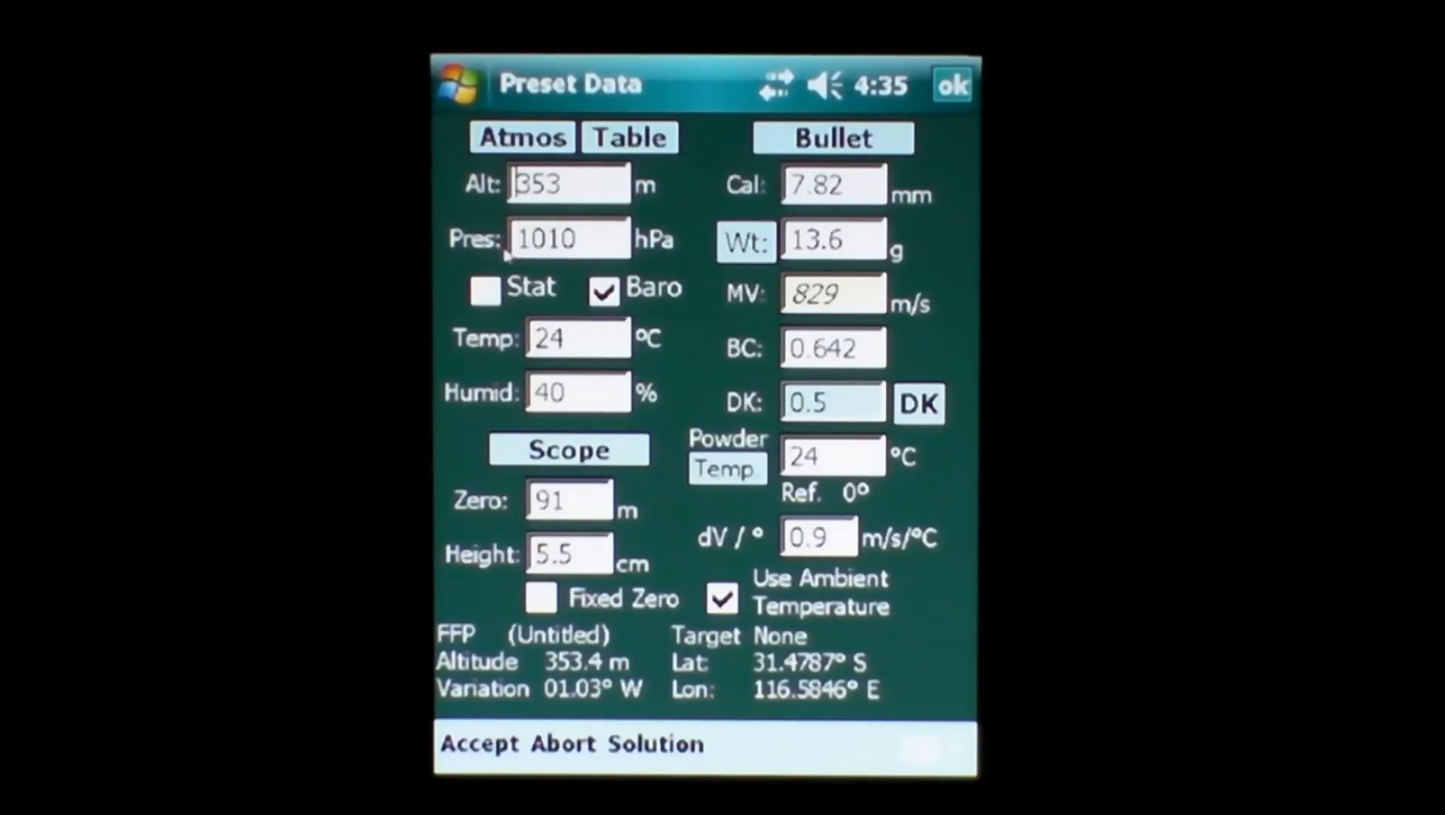
mouse_move(576, 279)
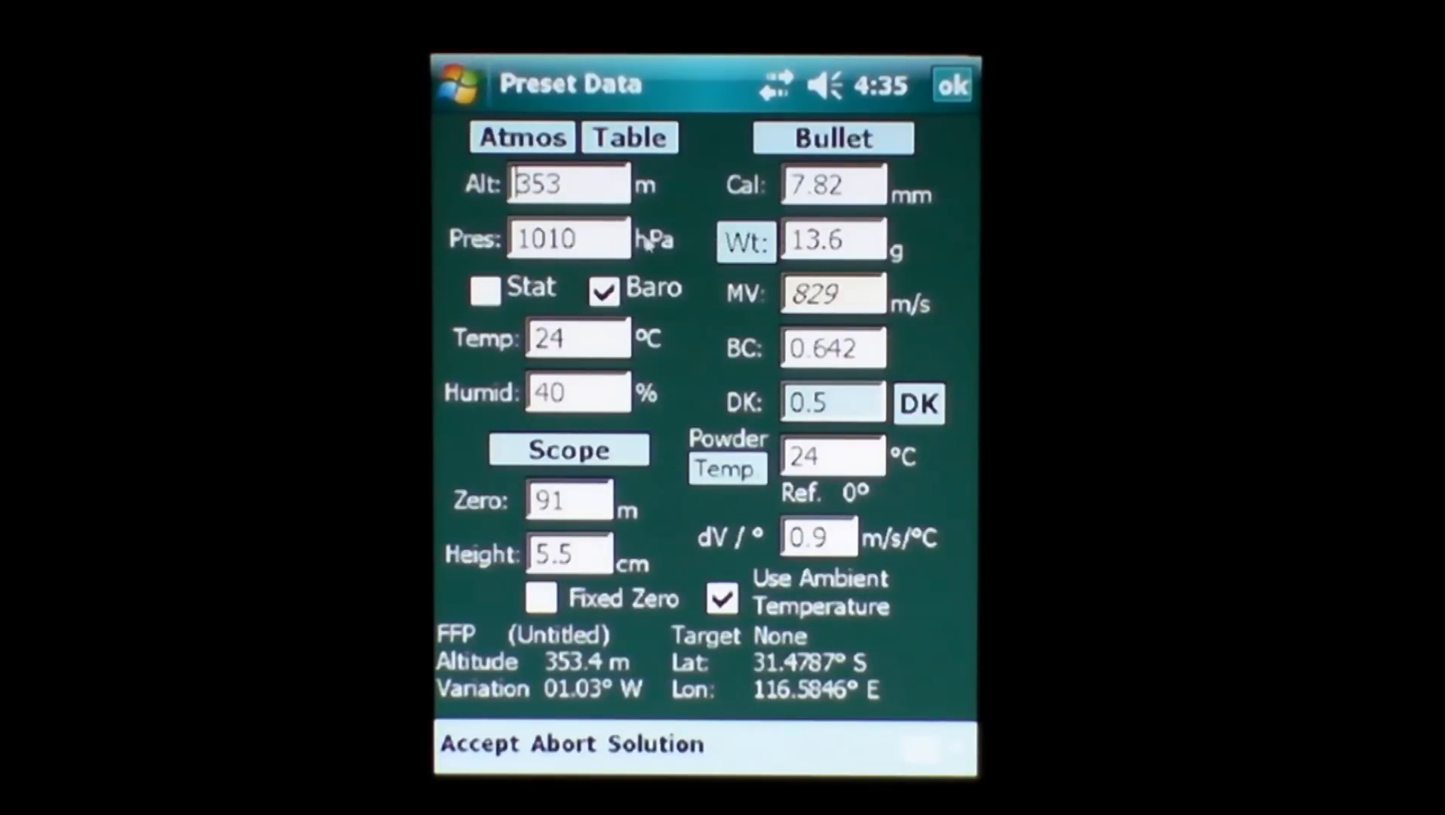
mouse_move(636, 309)
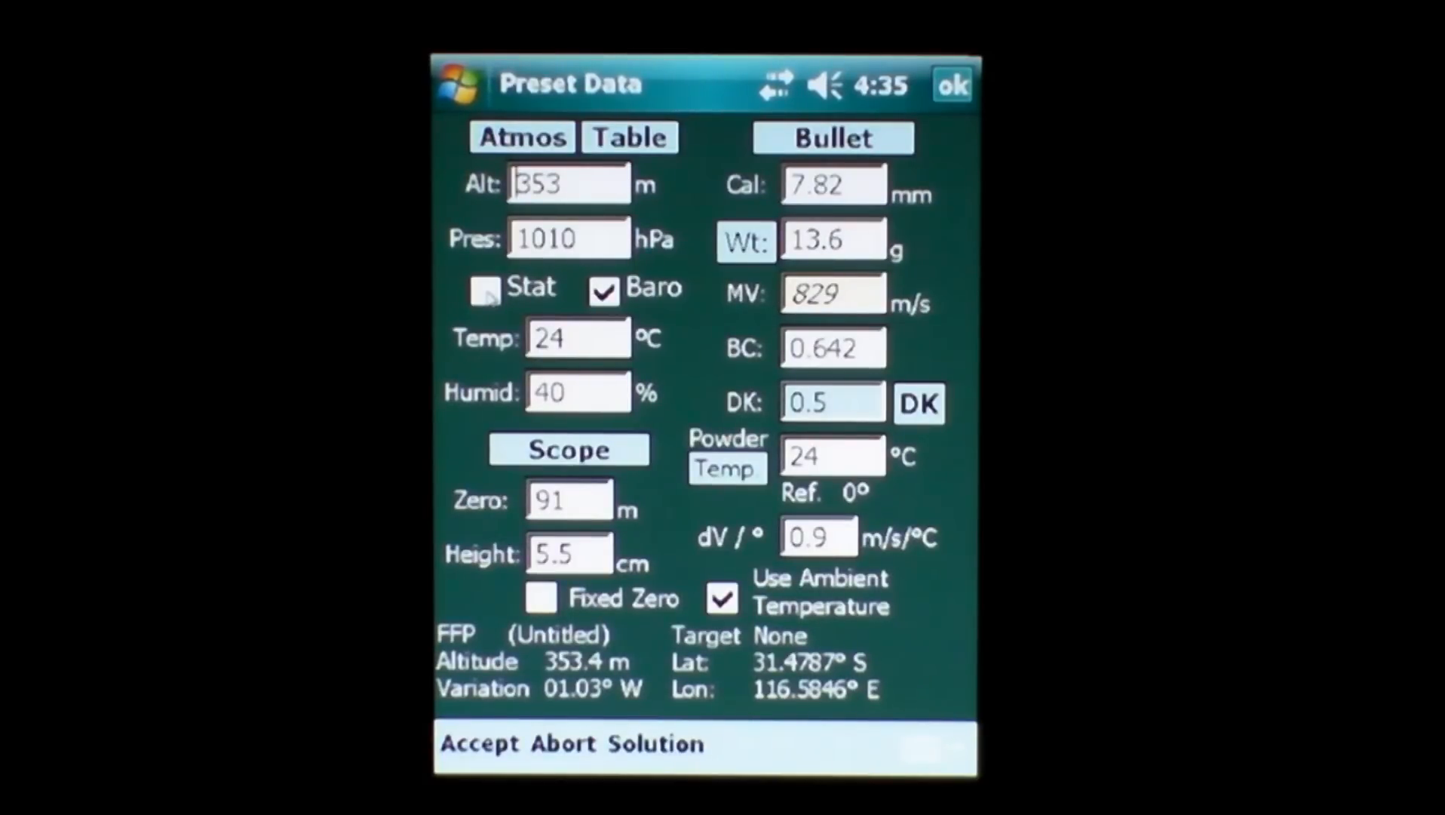
left_click(486, 288)
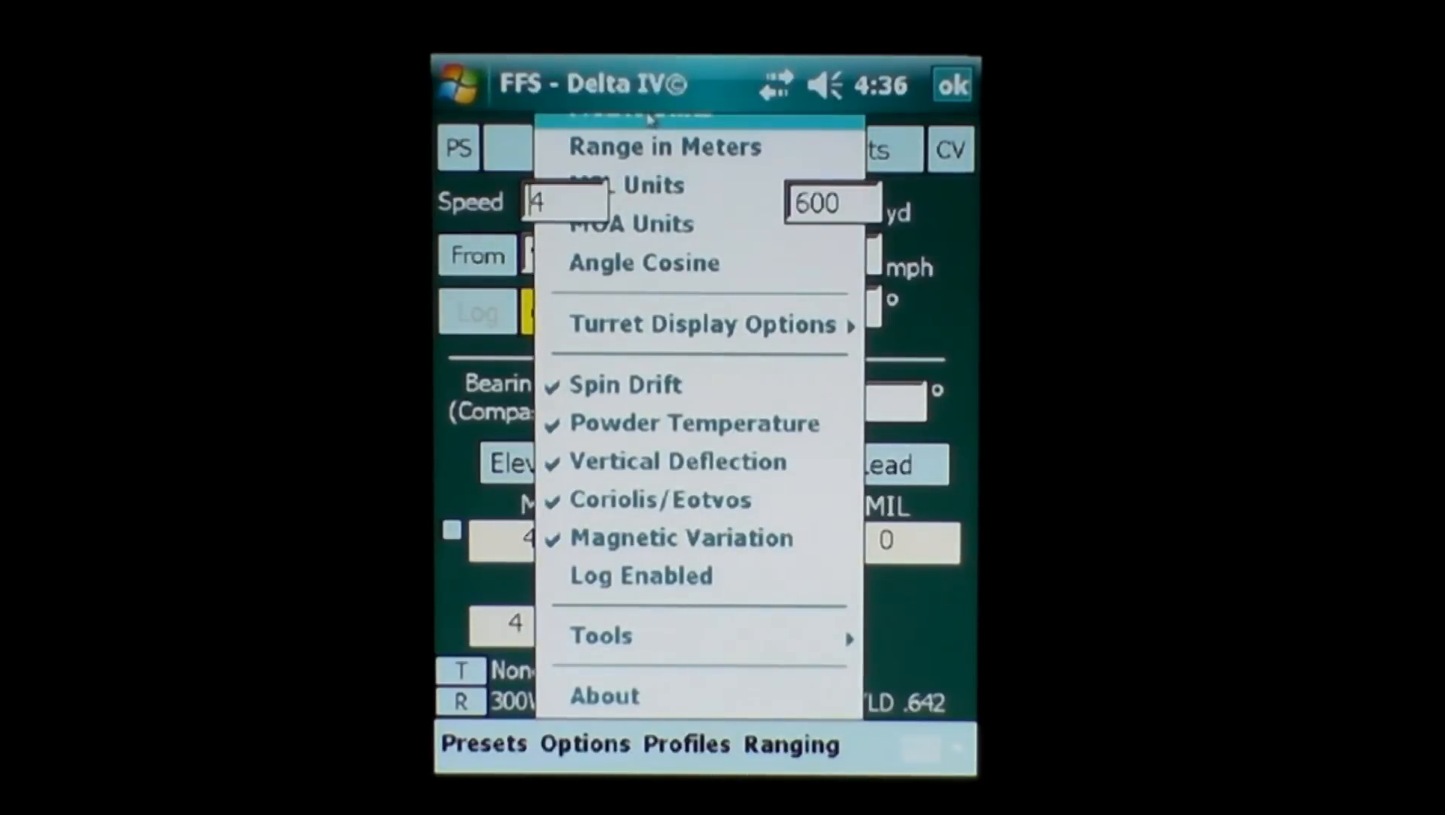
Enter a 1000 m range and calculate, giving 10.2 MIL elevation and 2.1 L windage.
left_click(664, 146)
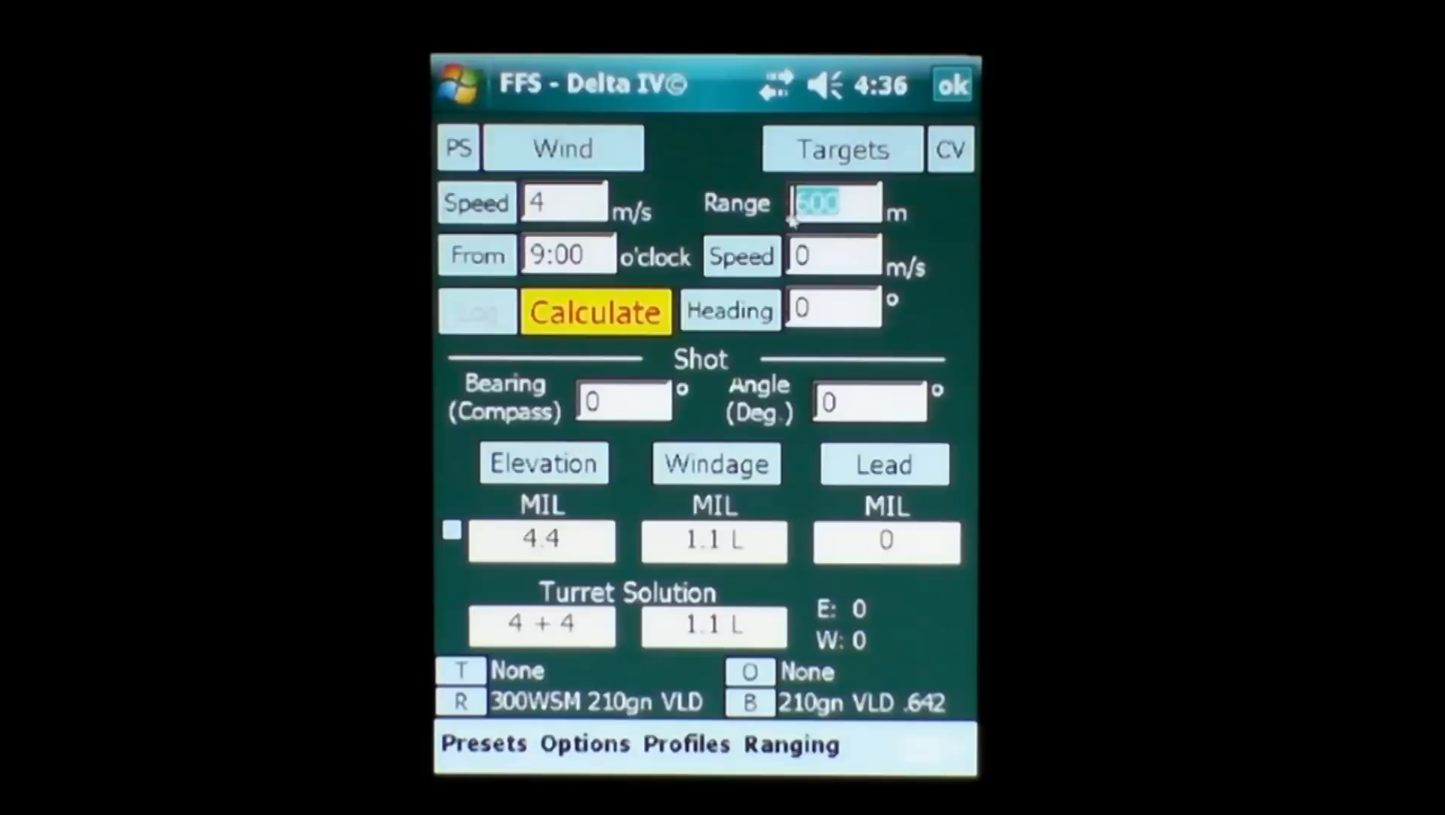
type("1000")
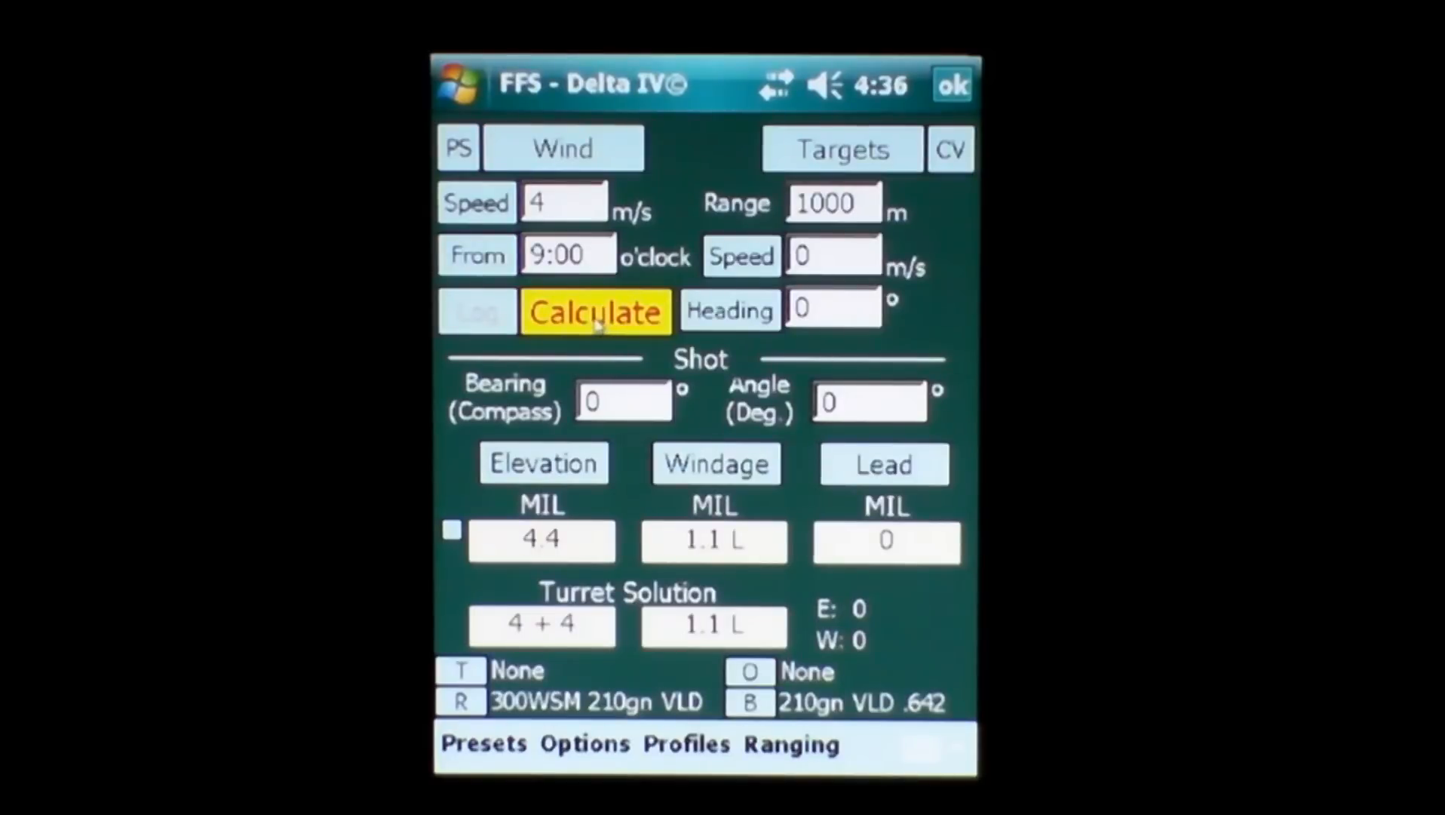
left_click(595, 312)
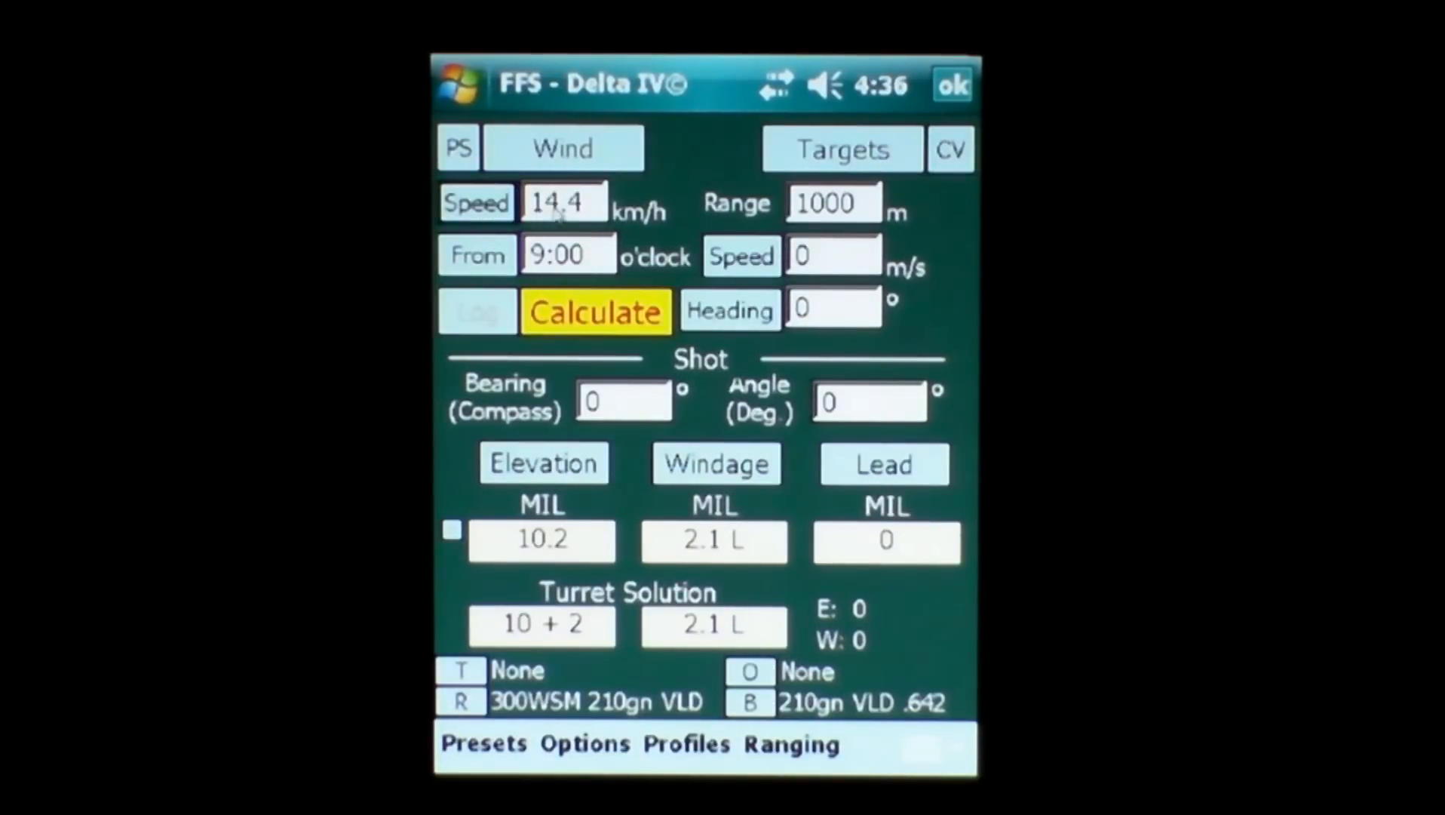
mouse_move(622, 277)
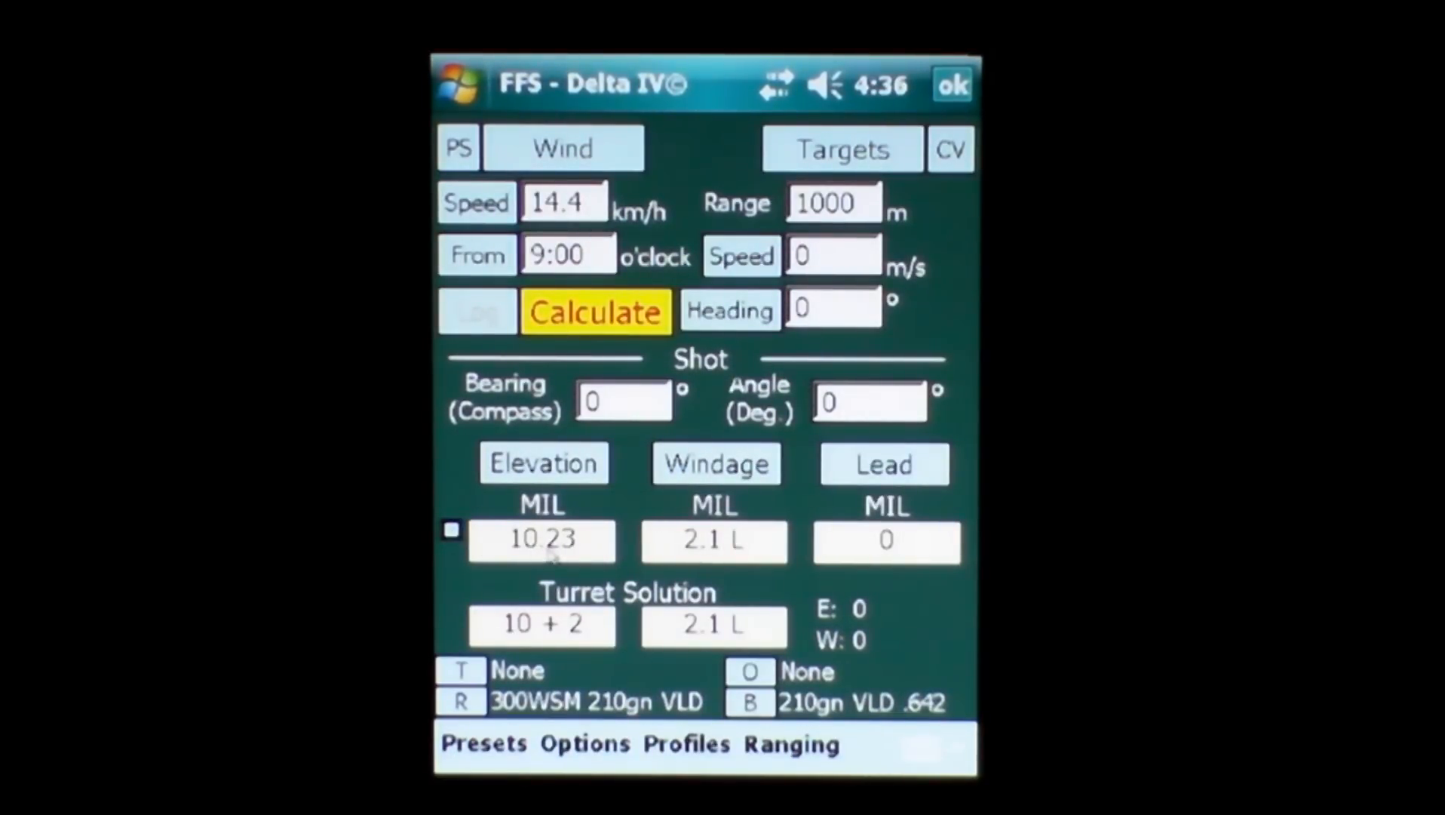
mouse_move(520, 571)
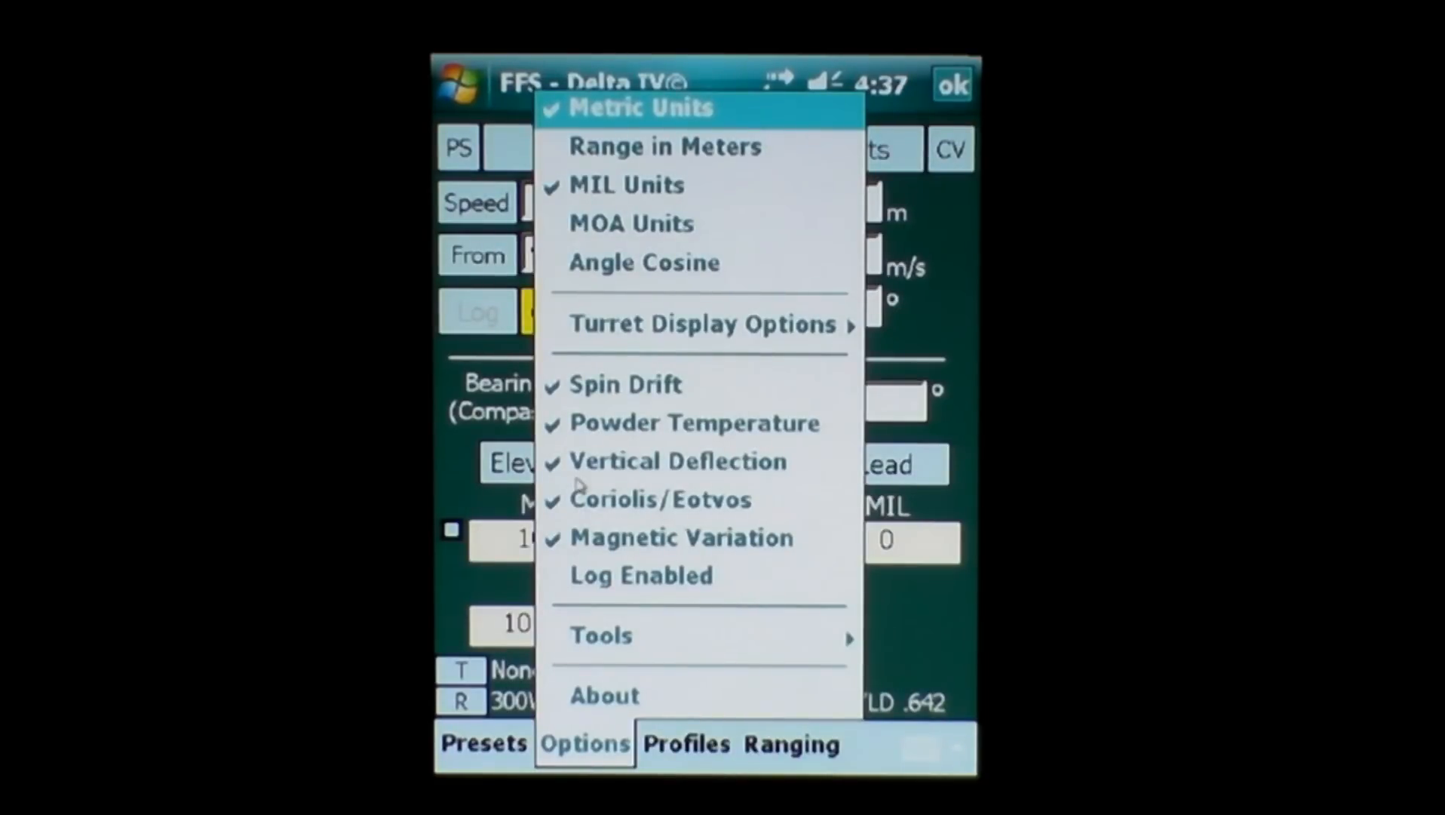
mouse_move(709, 483)
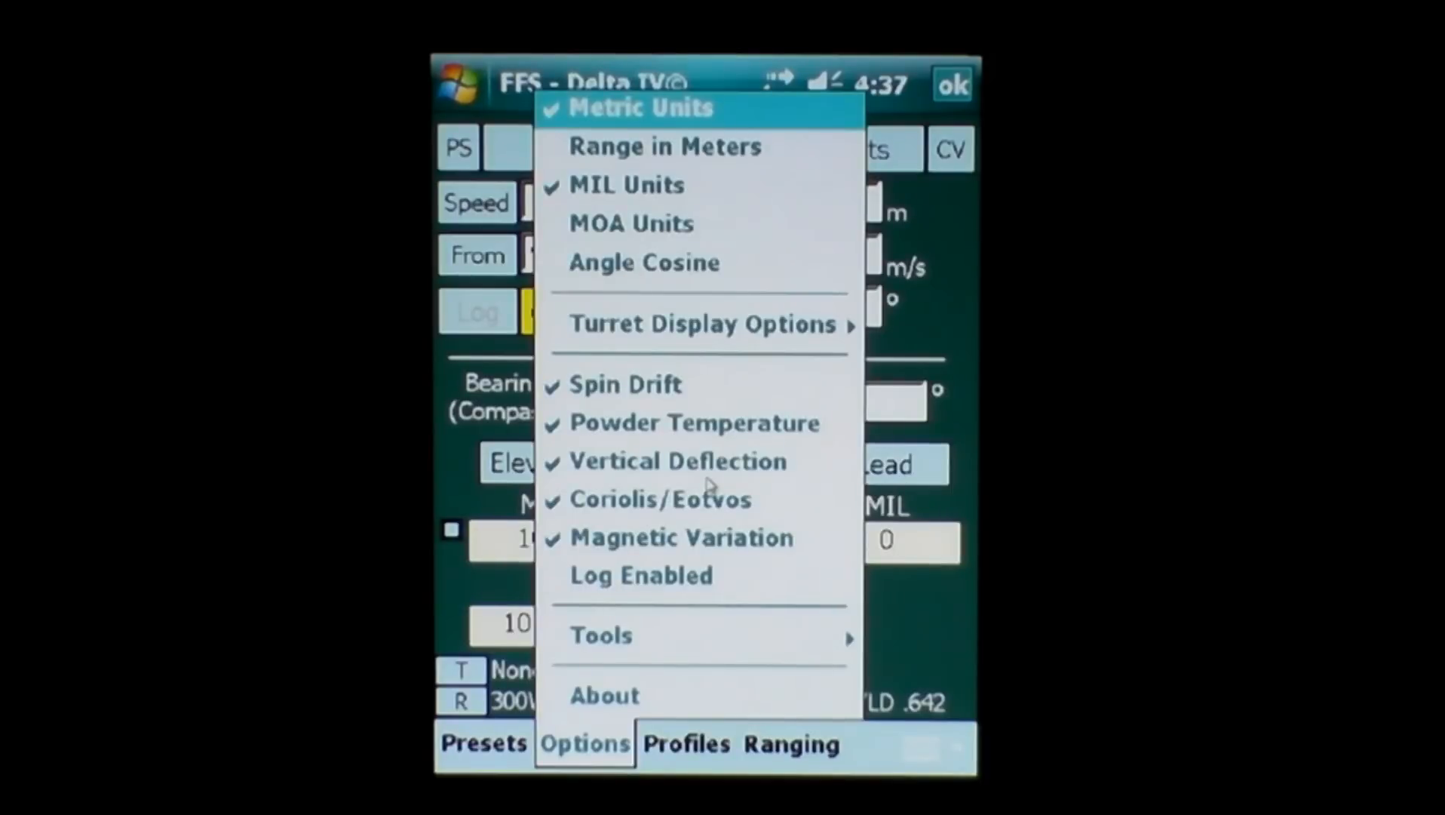
mouse_move(606, 553)
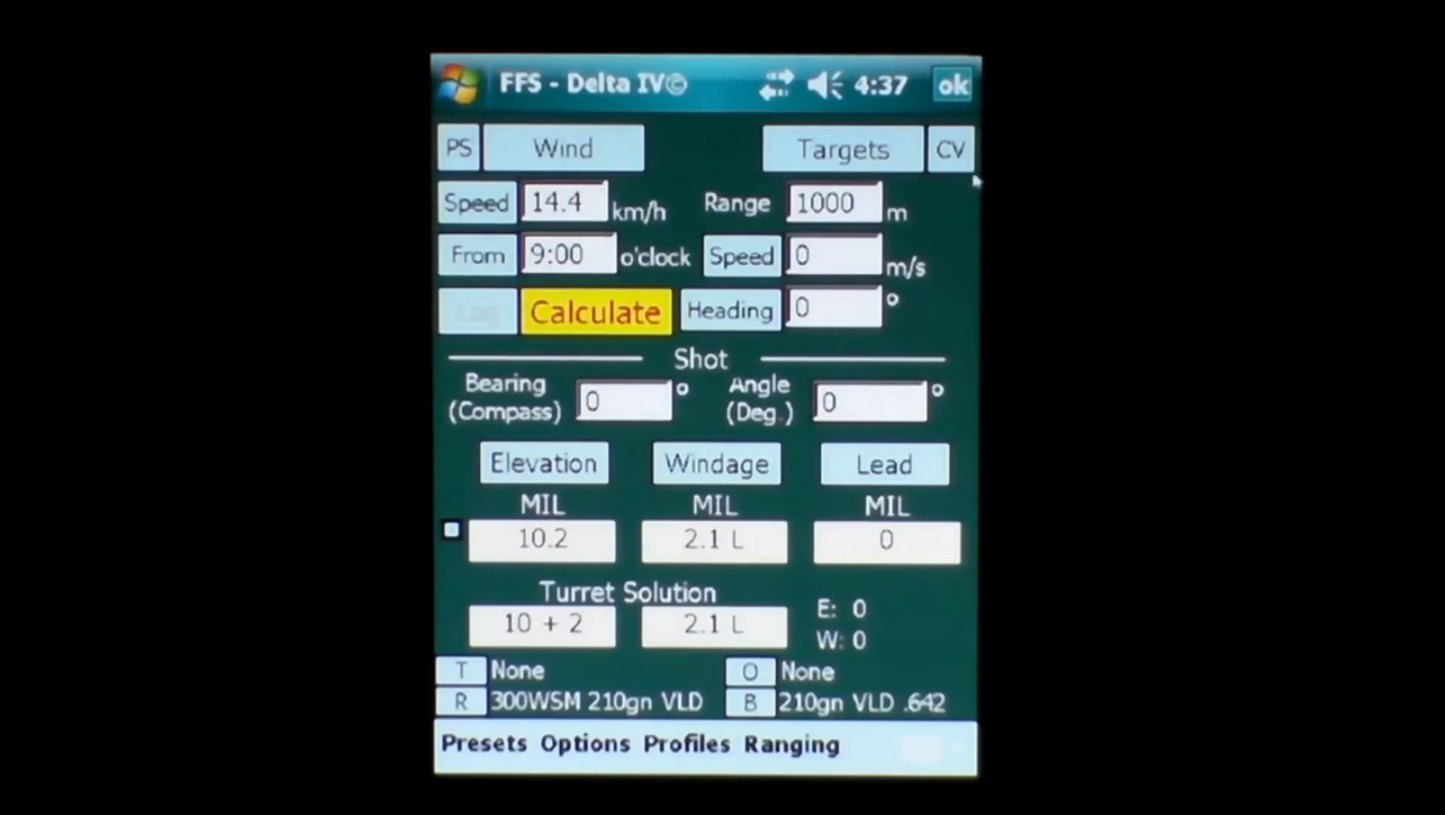
Accept the Coriolis/Variation settings showing a 359° true target bearing.
left_click(951, 149)
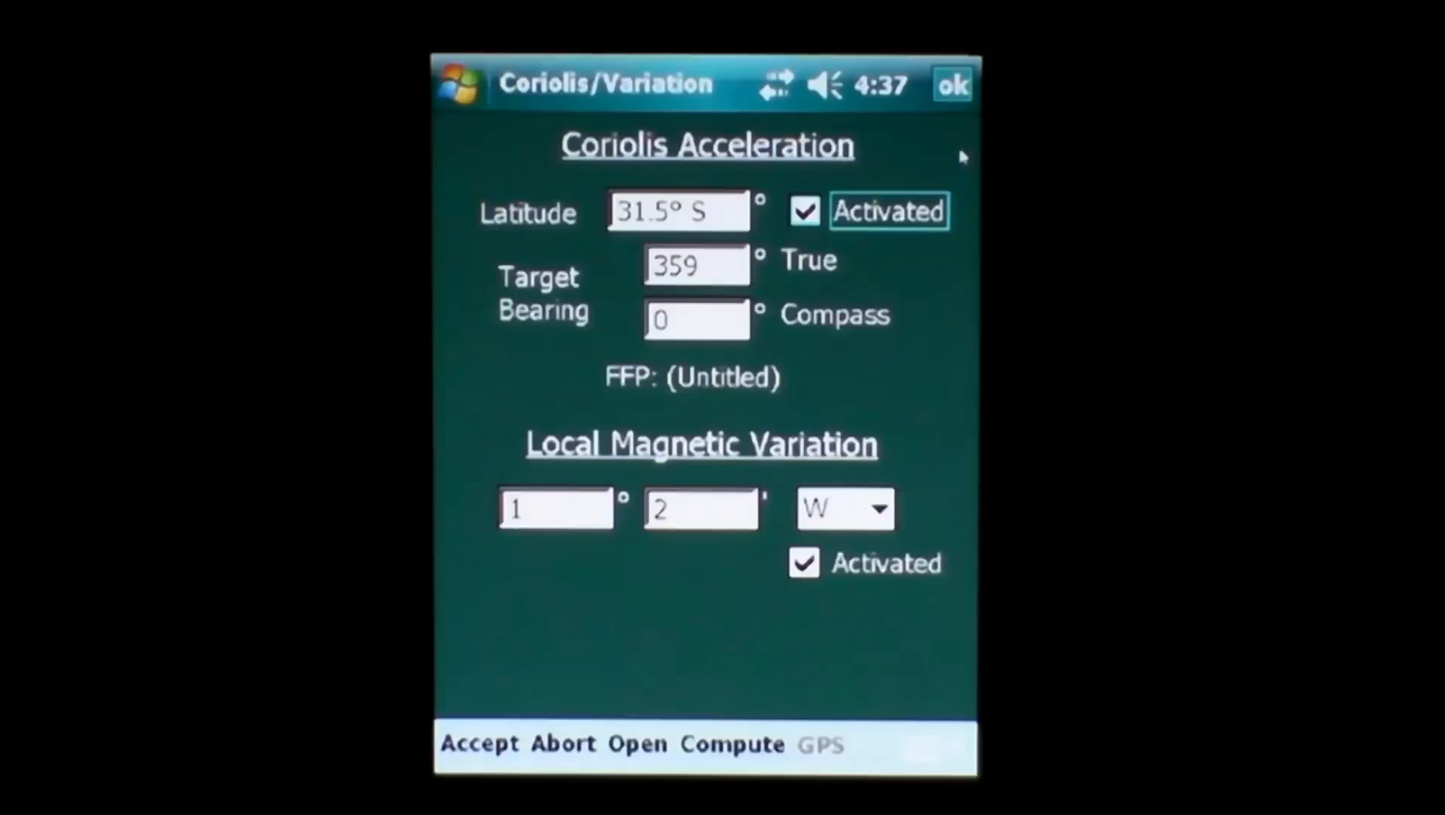
mouse_move(732, 235)
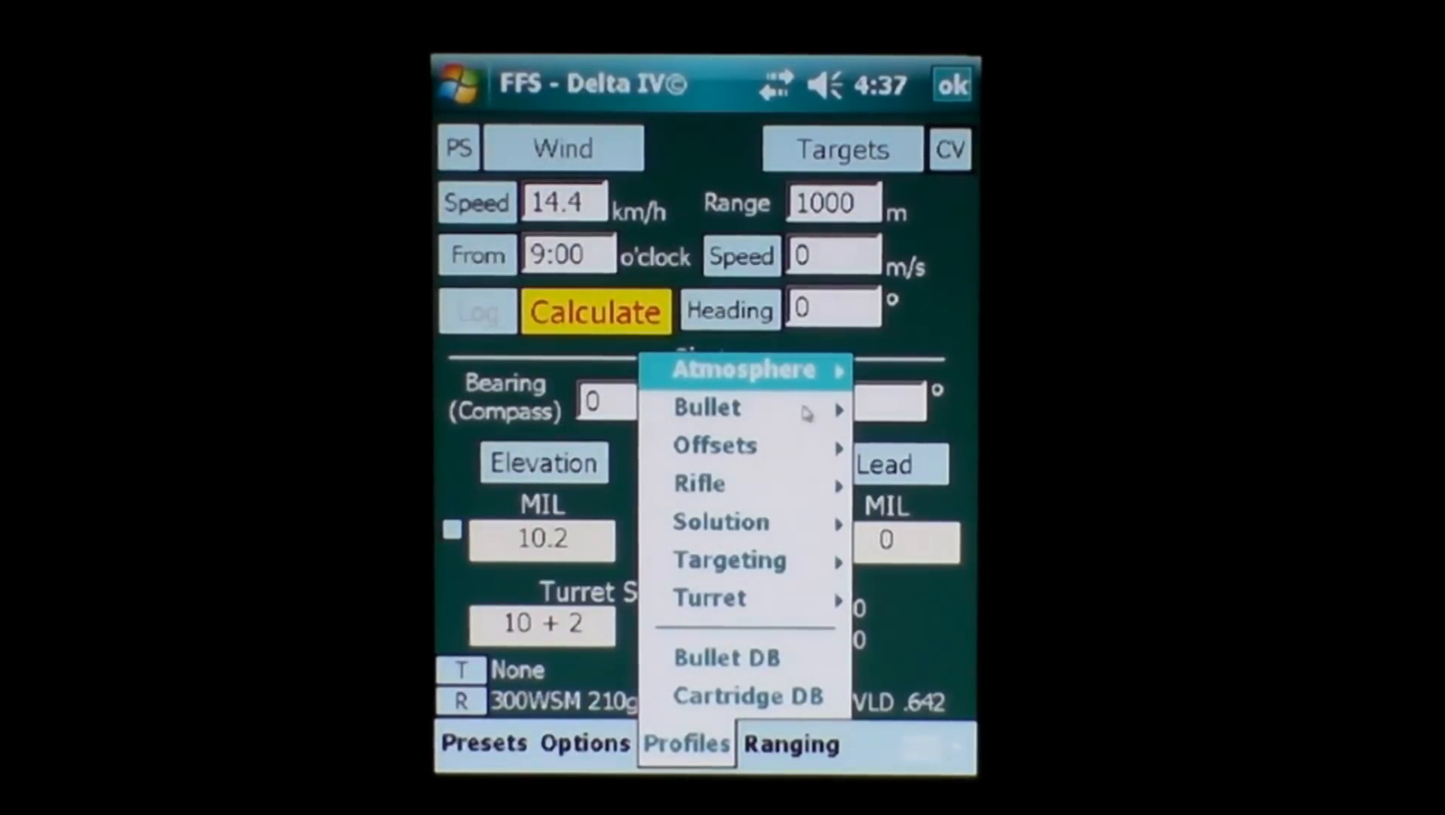
left_click(706, 406)
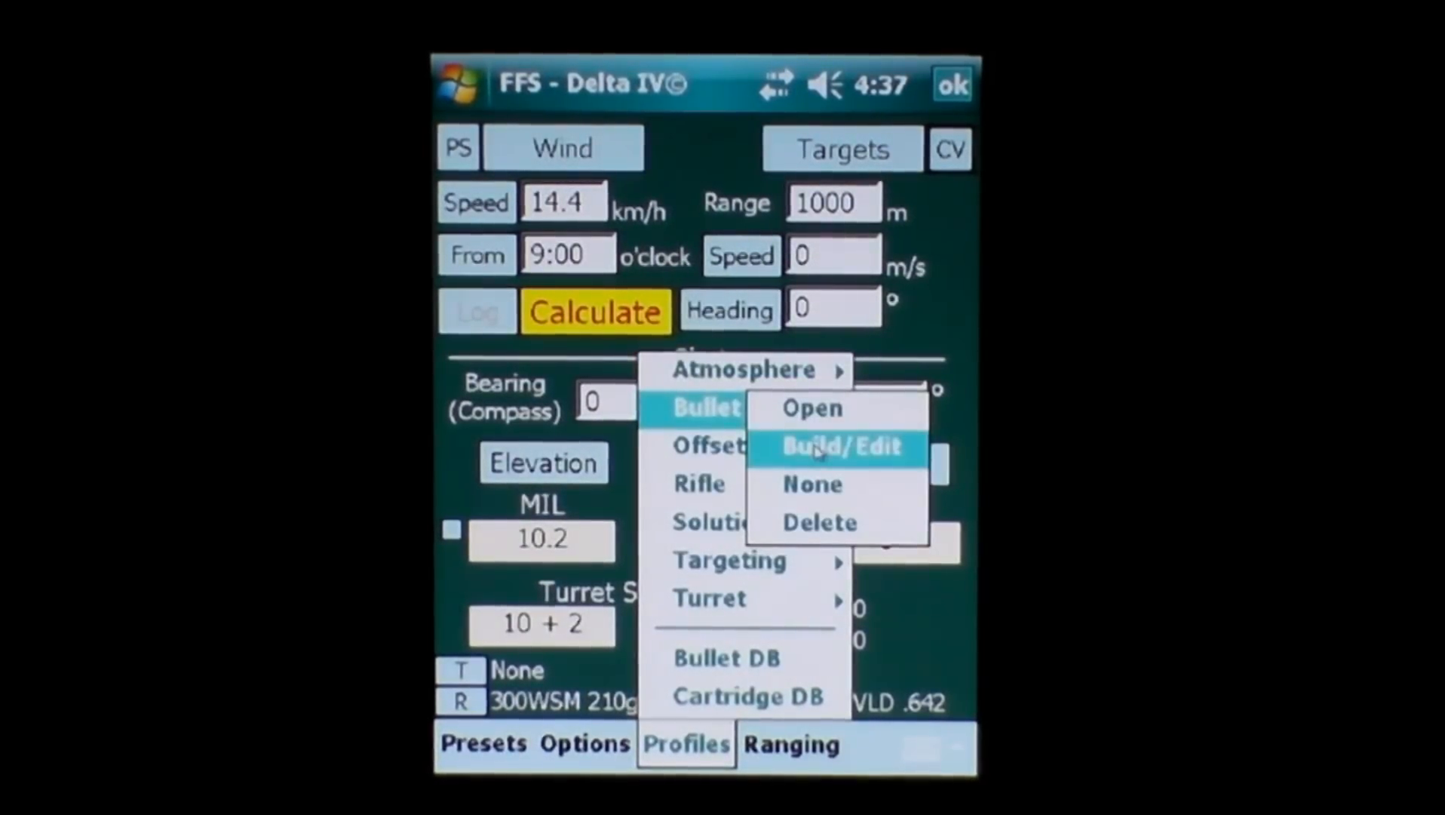
left_click(839, 445)
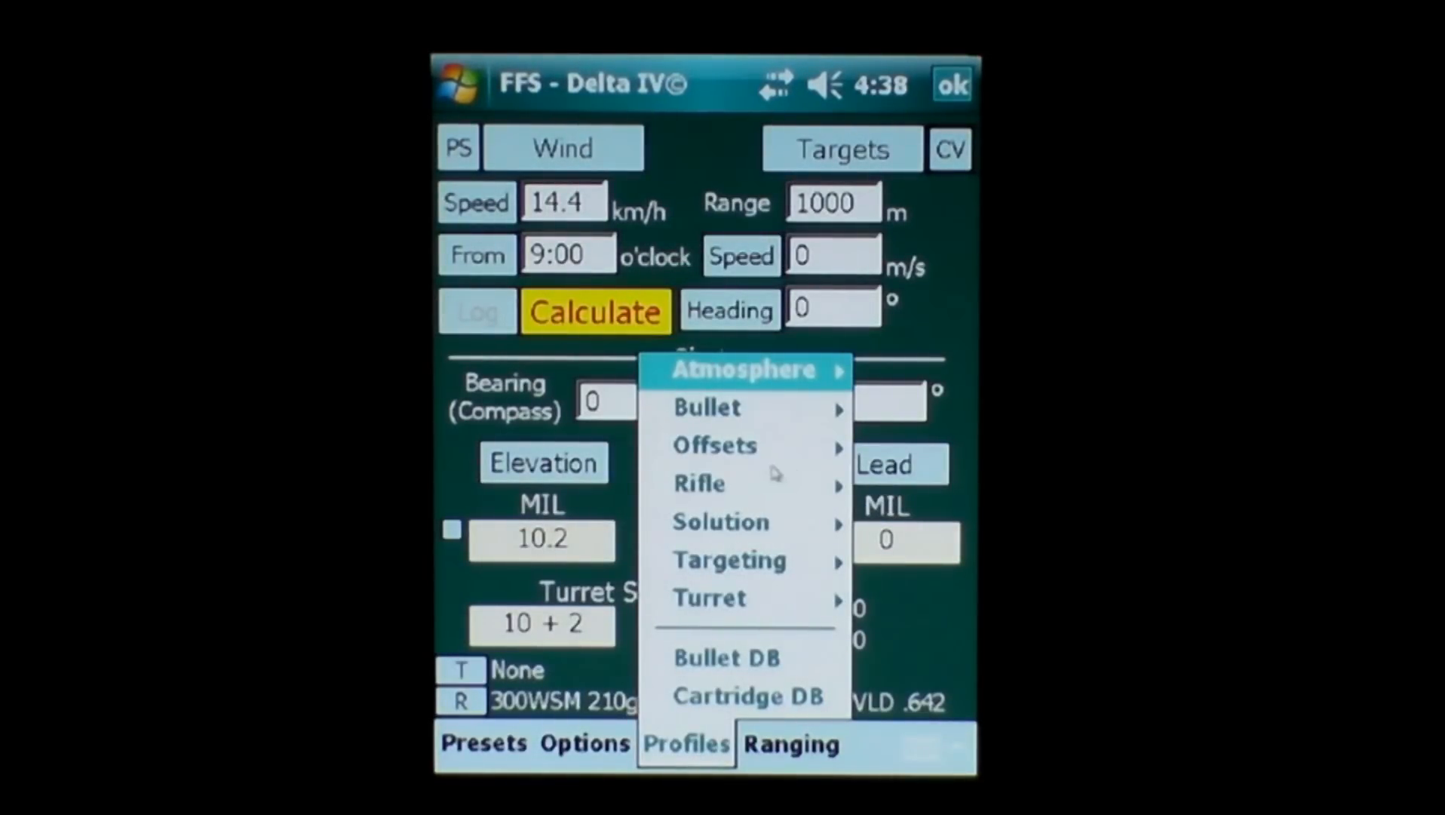
mouse_move(794, 499)
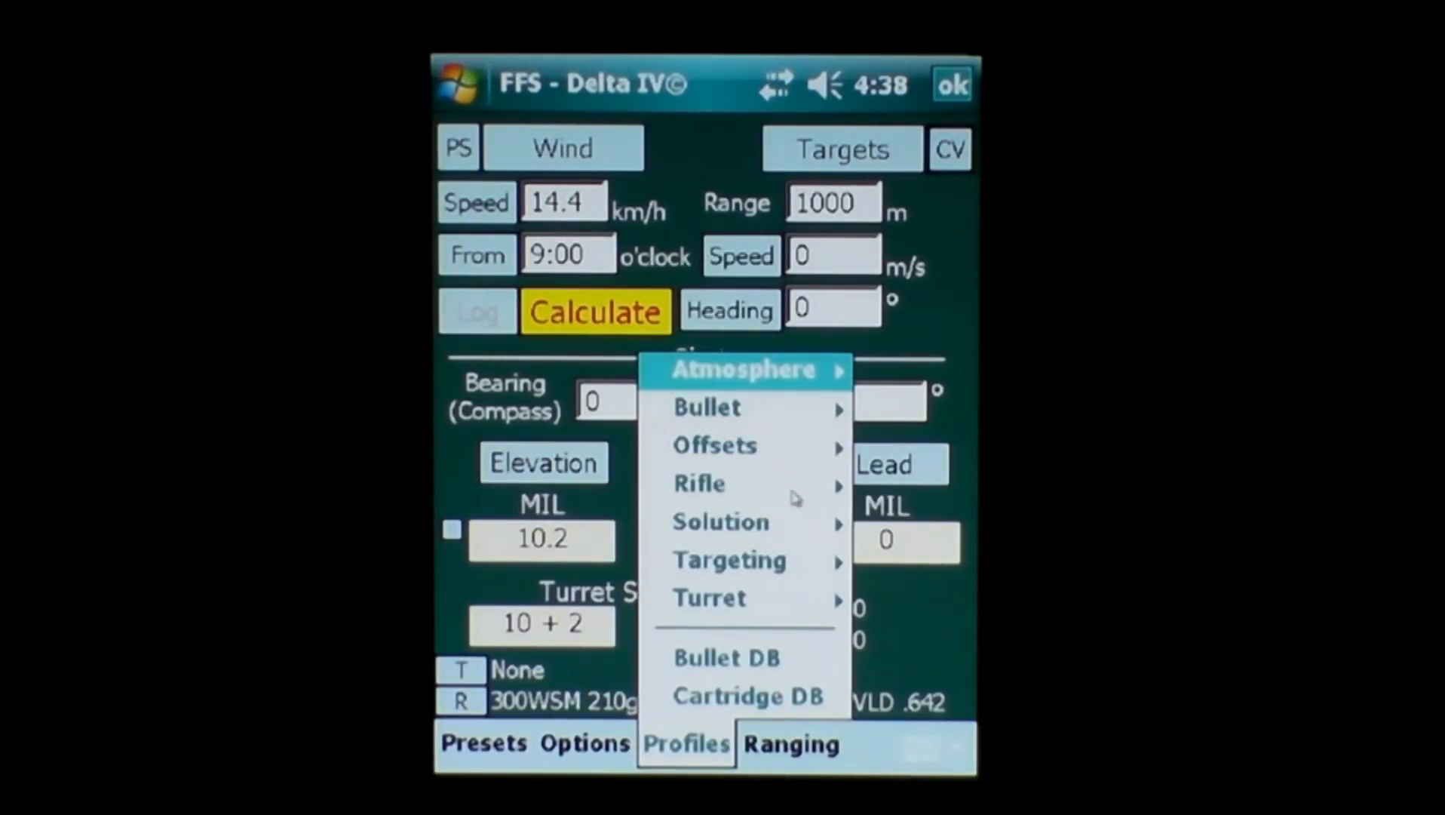
mouse_move(757, 507)
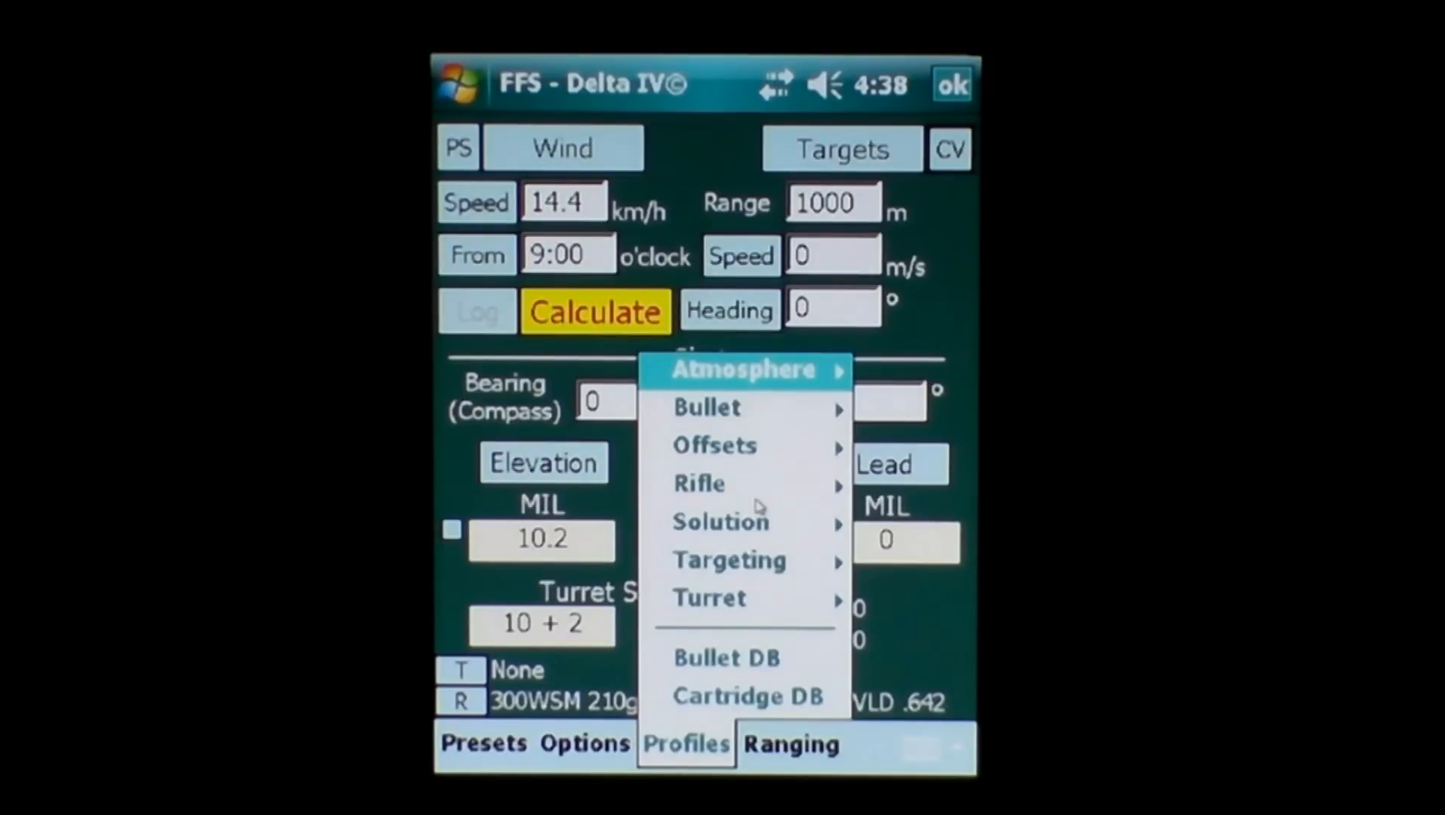
mouse_move(742, 508)
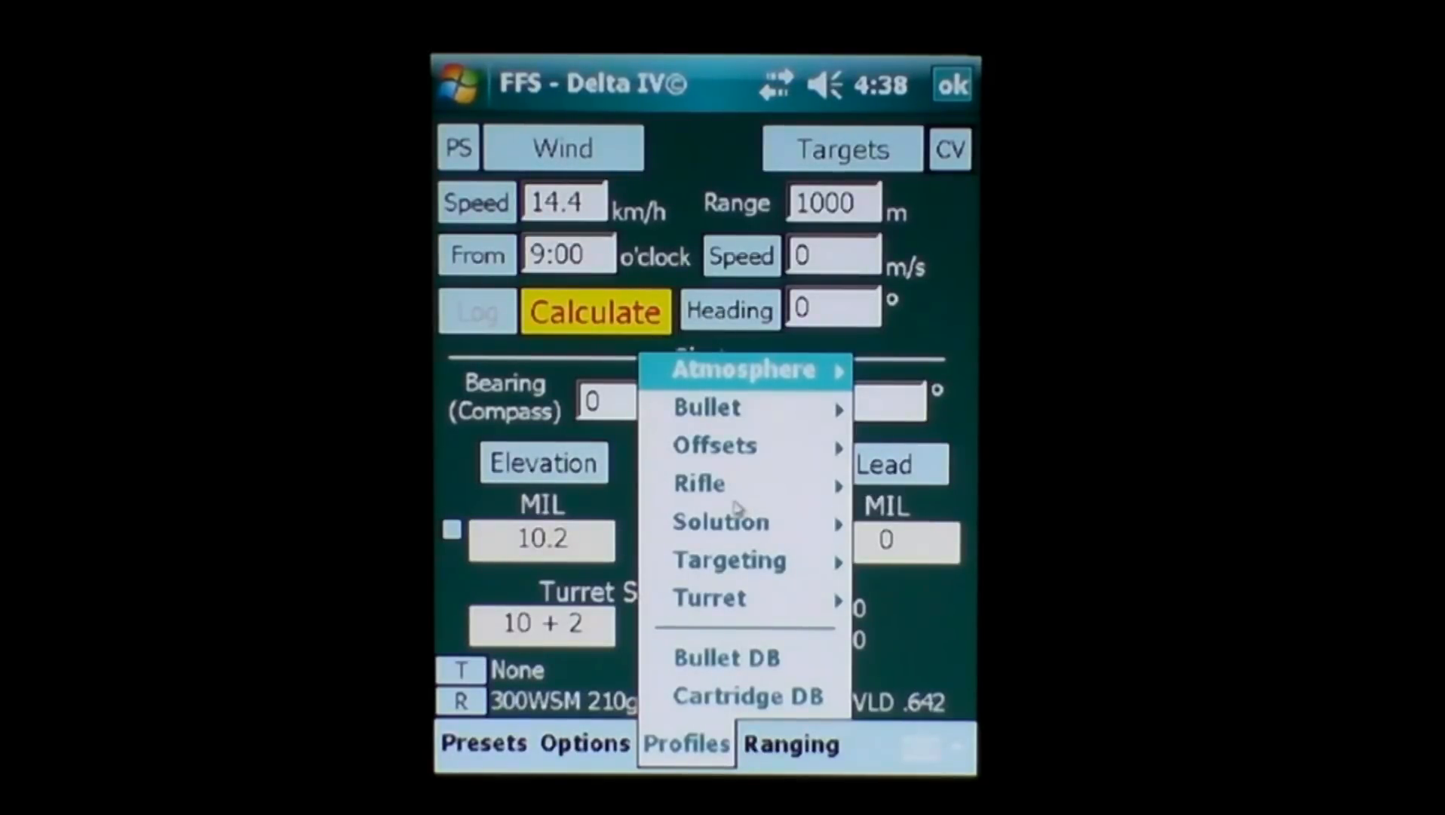
mouse_move(734, 598)
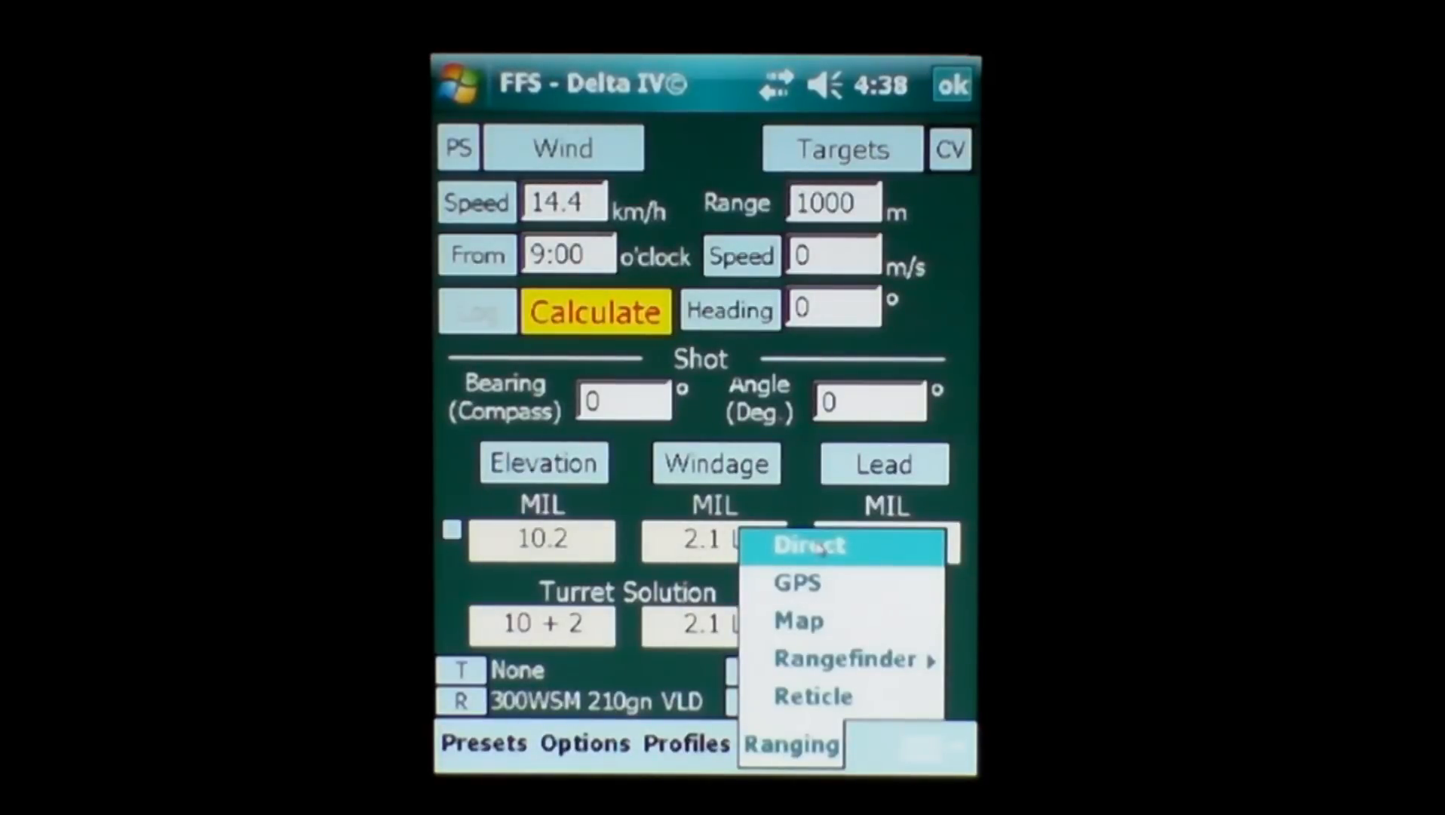
mouse_move(812, 591)
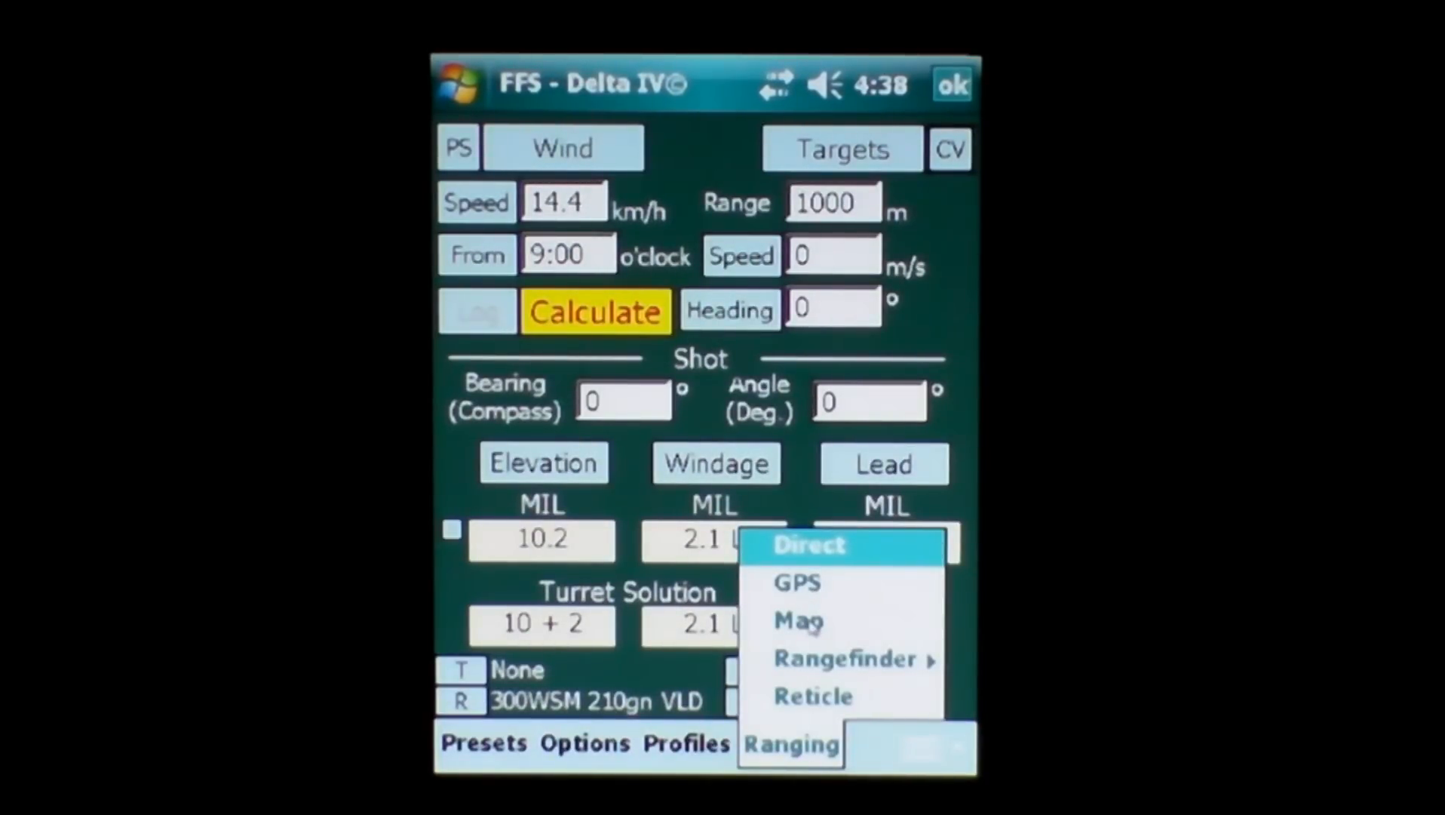
left_click(841, 658)
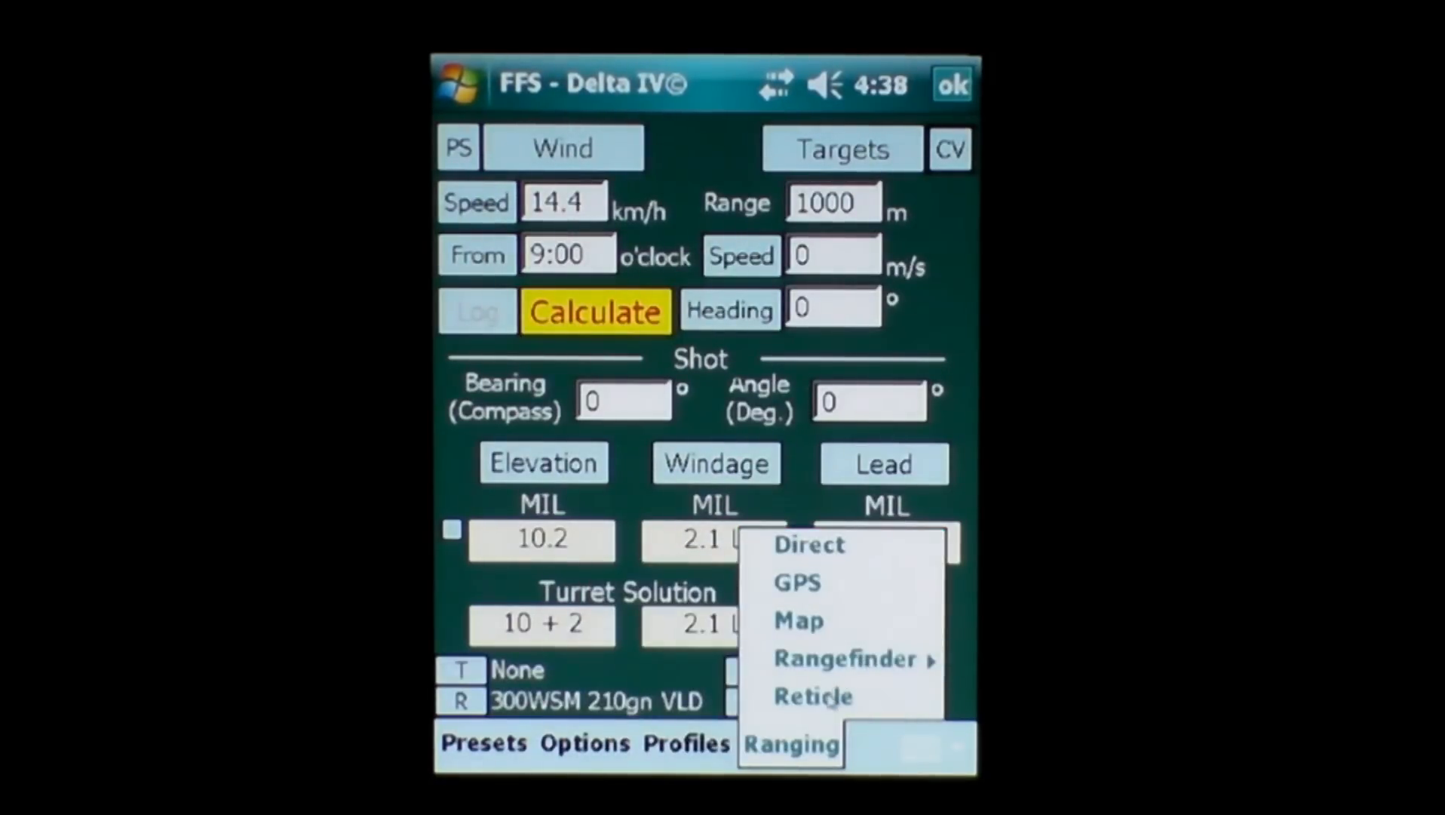
left_click(812, 695)
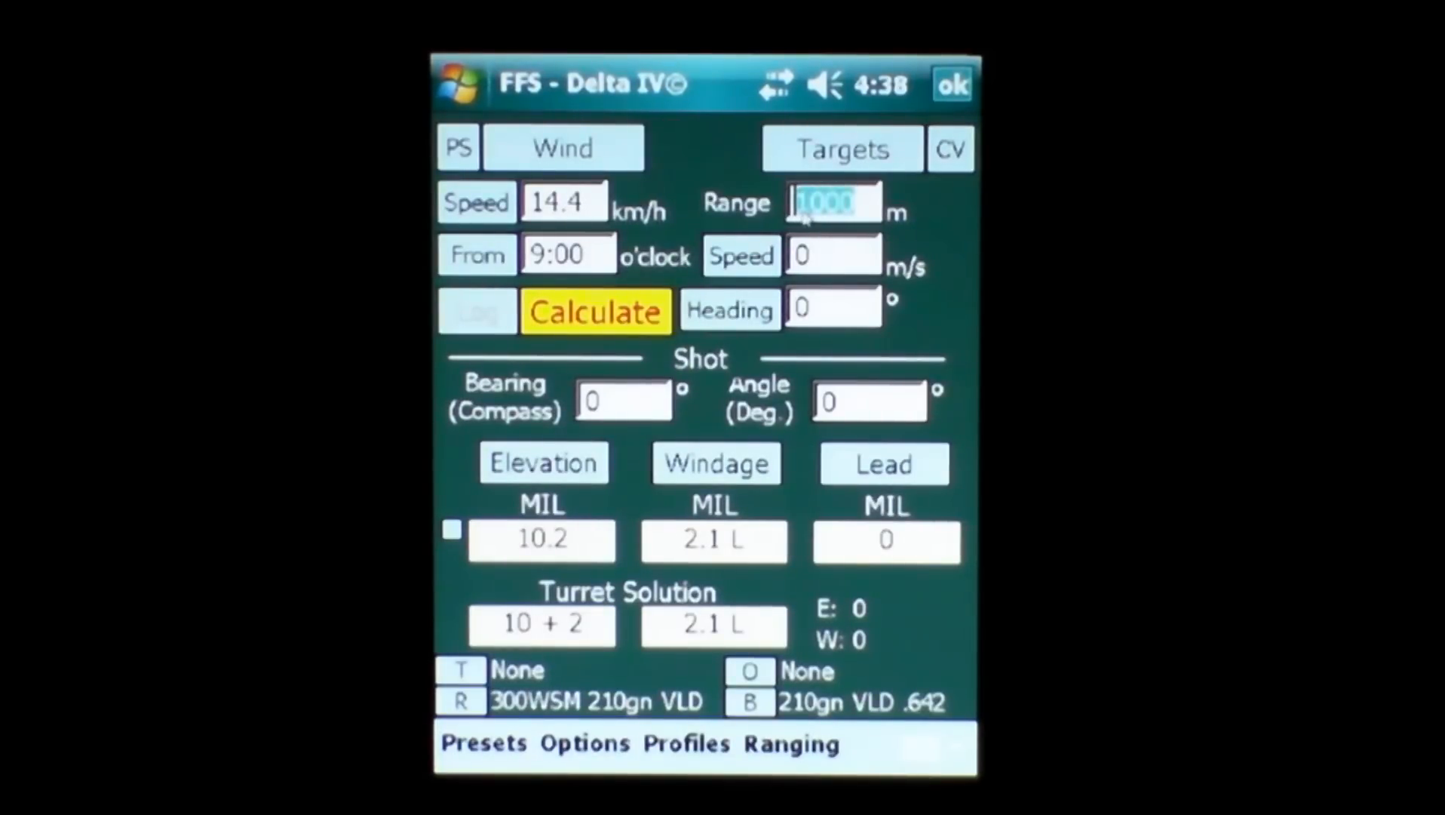
Enter range 600 m, wind 4 m/s from 3:00, and recalculate the solution.
type("6")
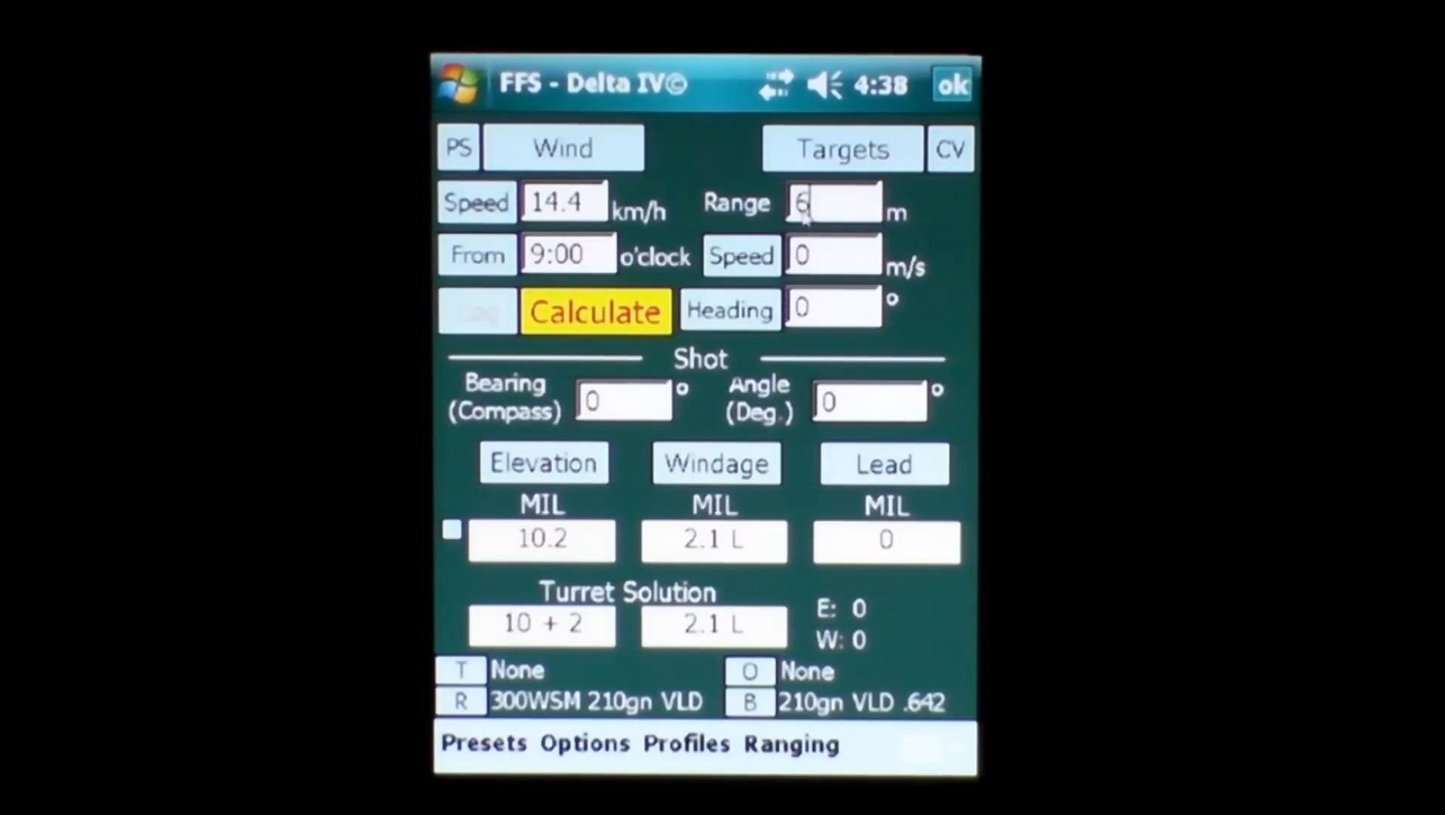
type("90")
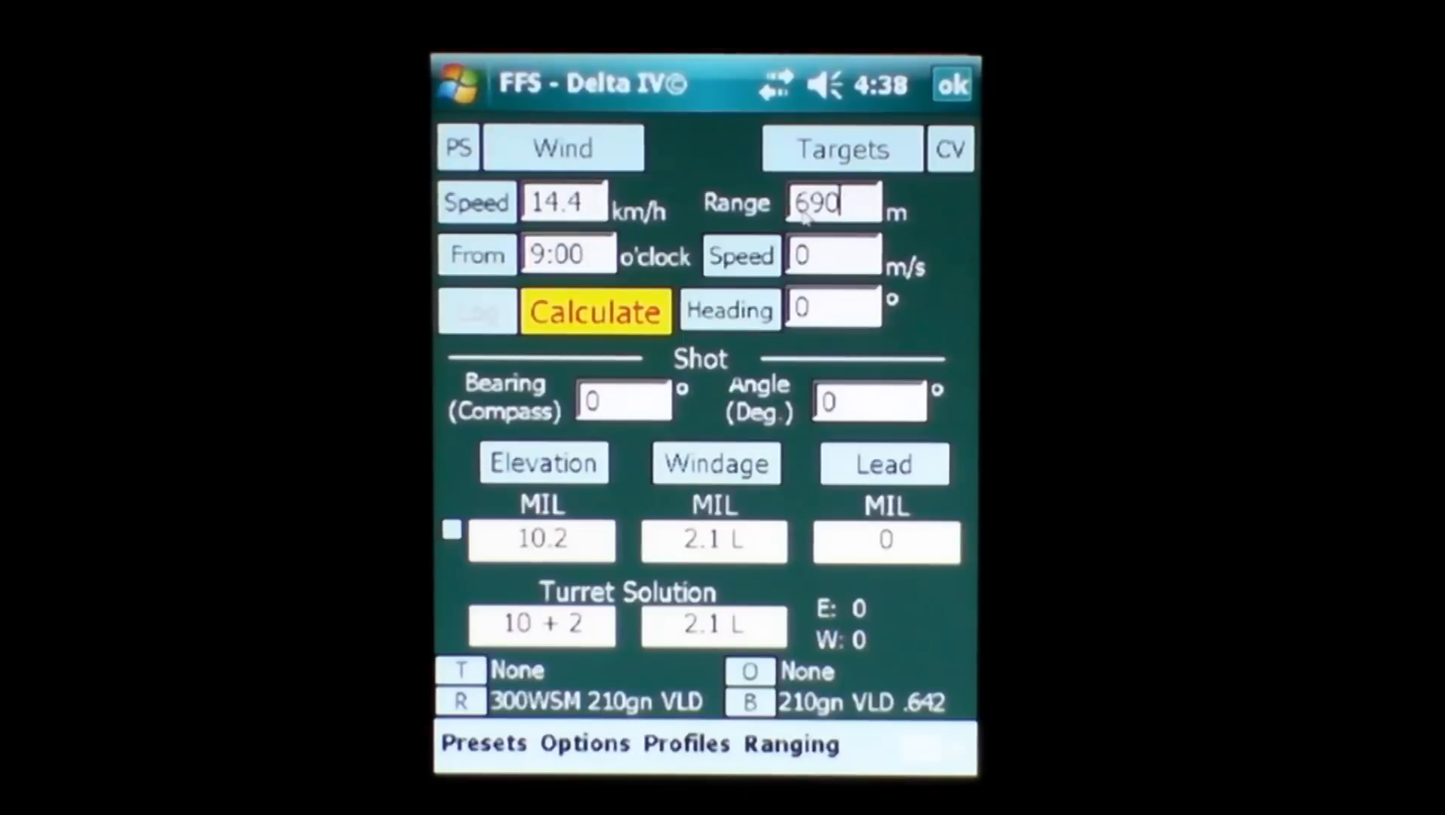
type("600")
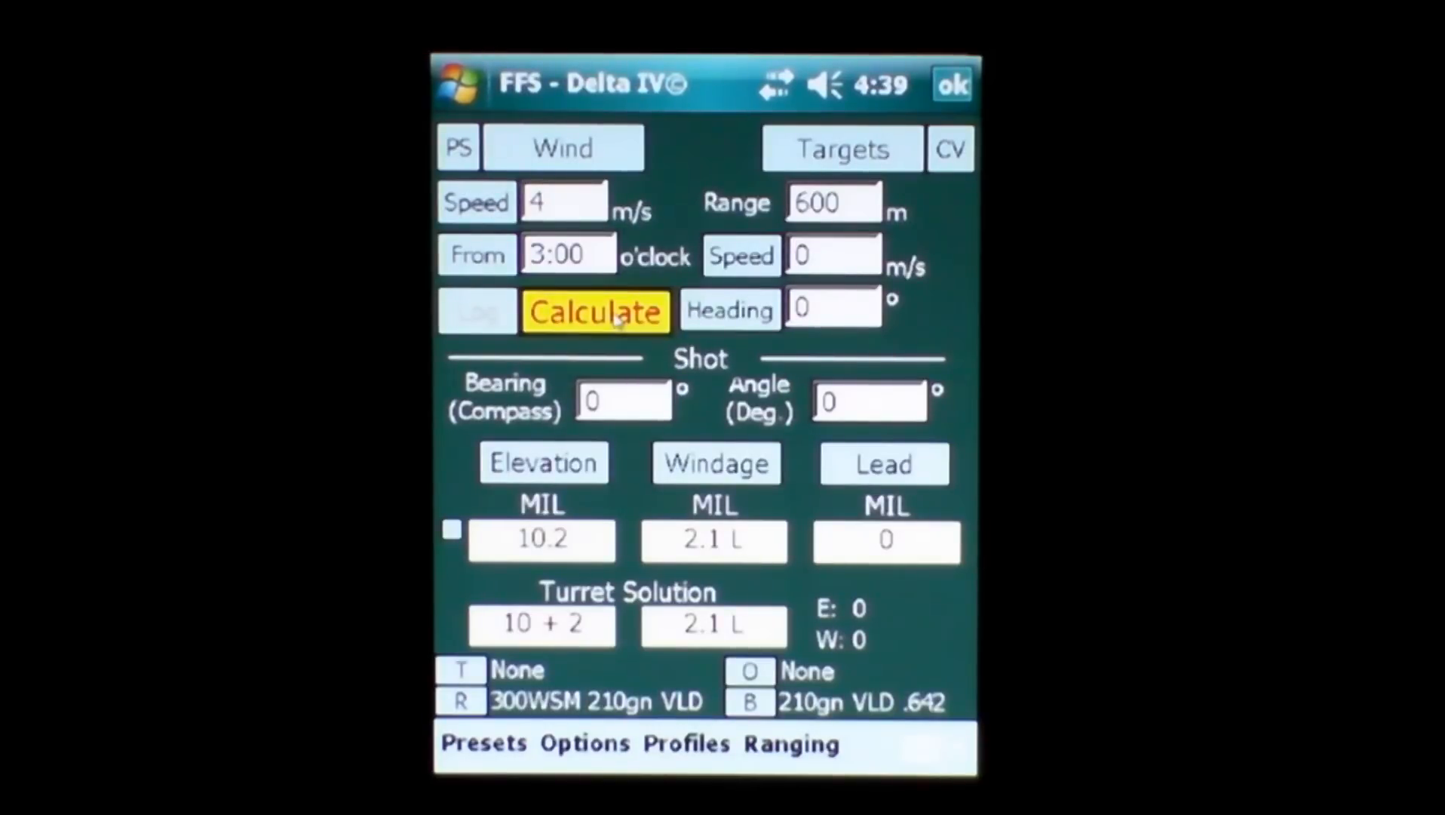
left_click(594, 311)
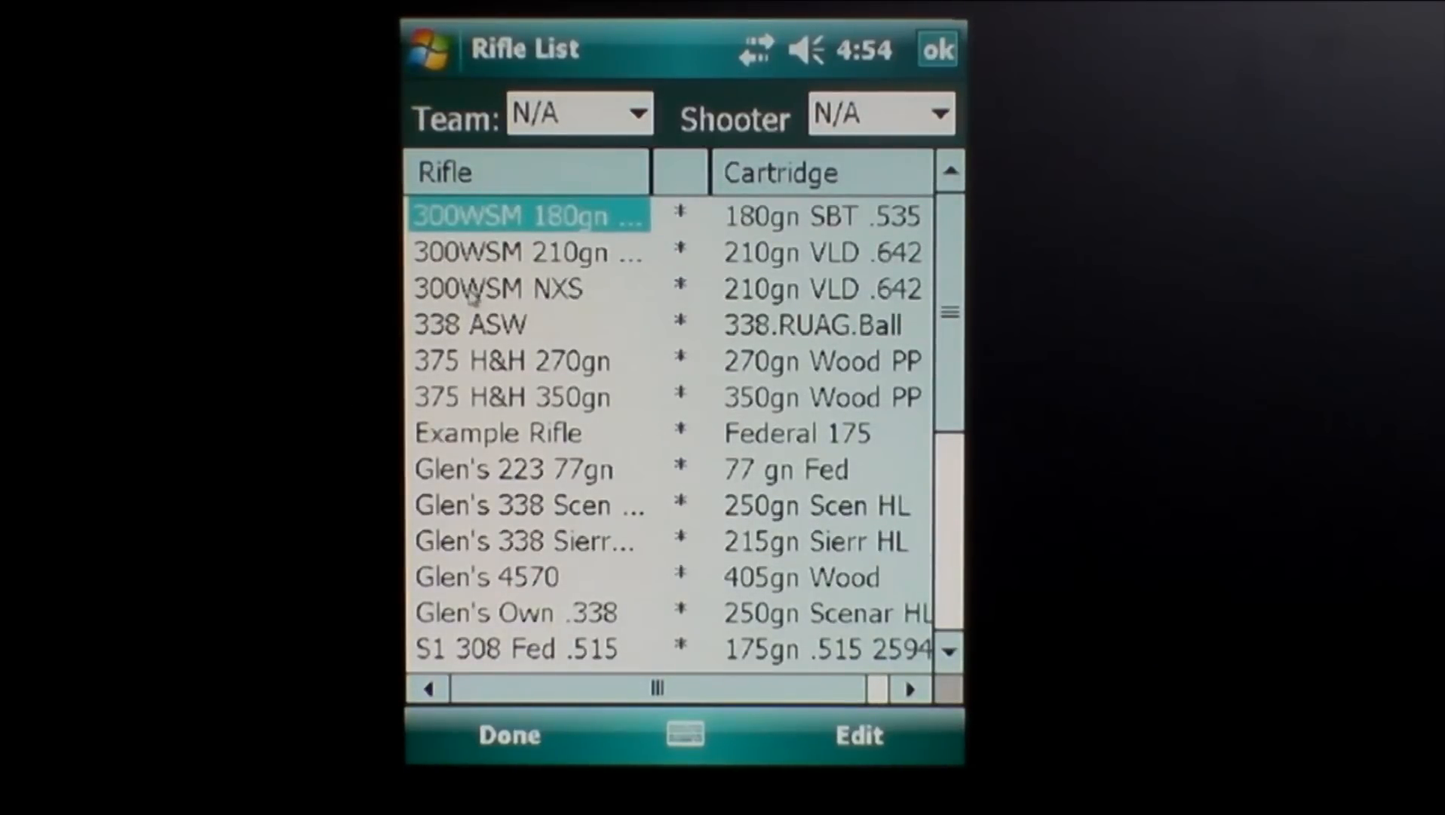
Pick the 300WSM NXS rifle from the Rifle List.
left_click(498, 288)
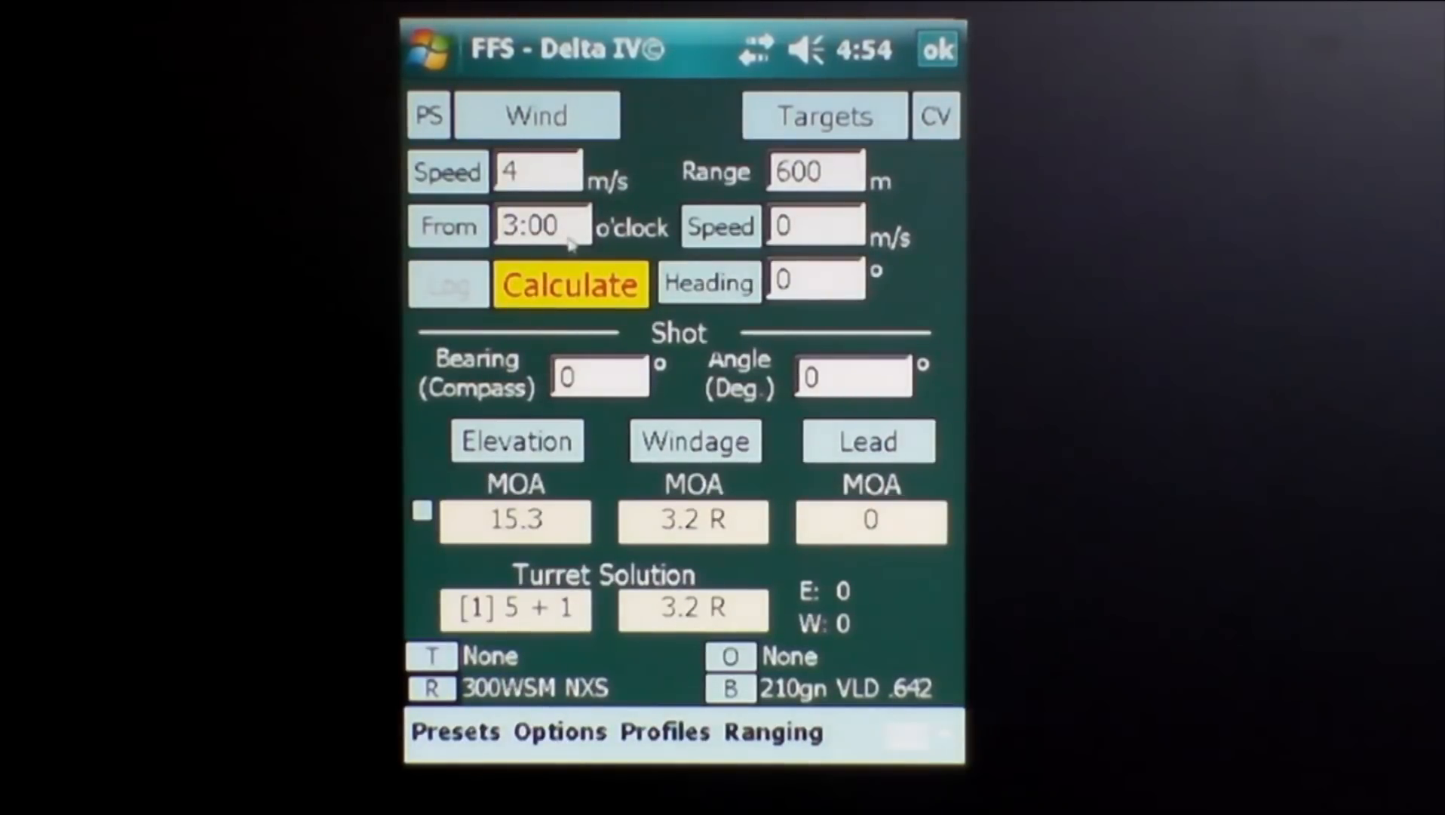
mouse_move(589, 134)
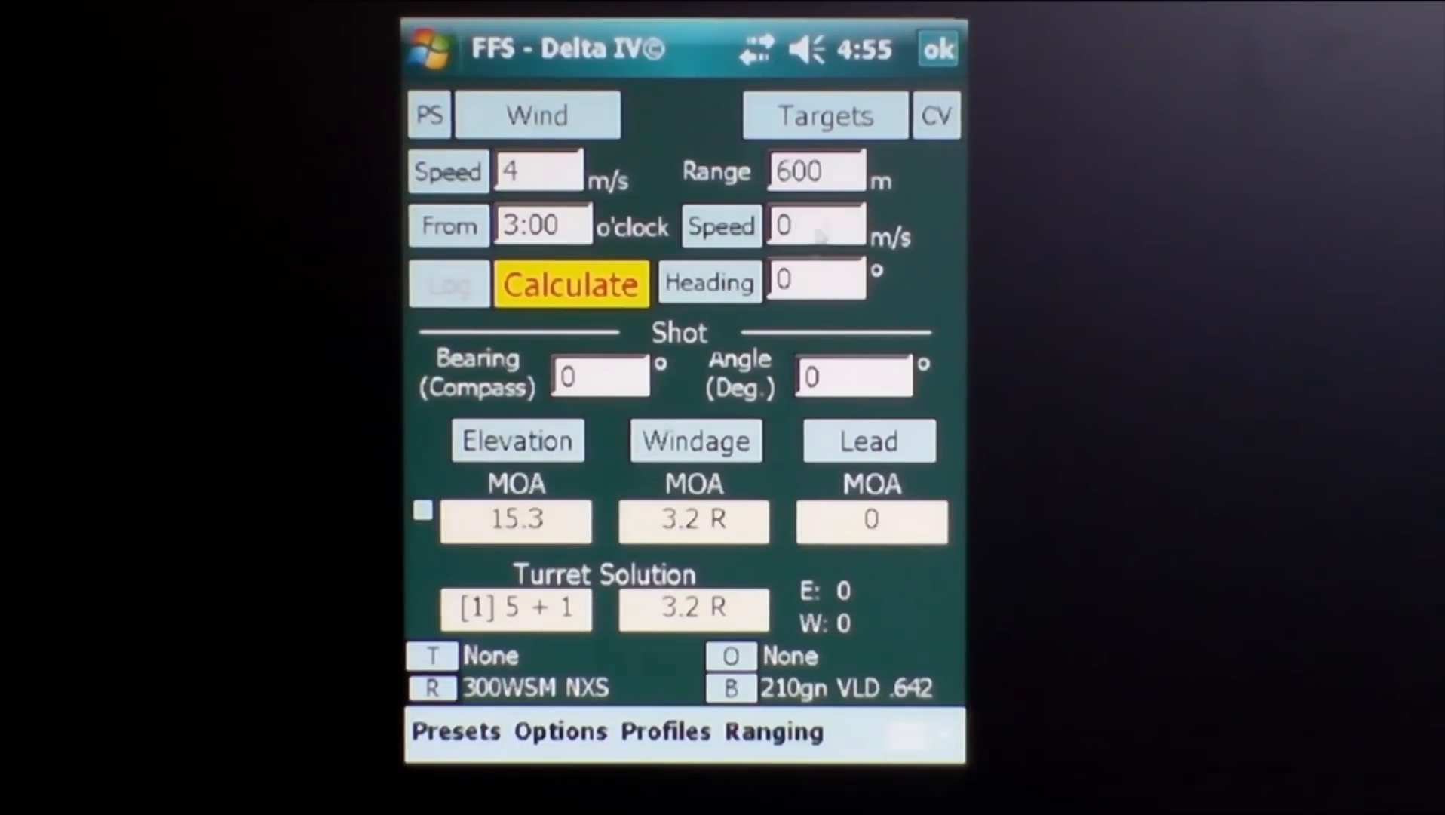
Enter a 1000 m range and calculate: 35.3 MOA elevation, 6.2 R windage.
left_click(817, 171)
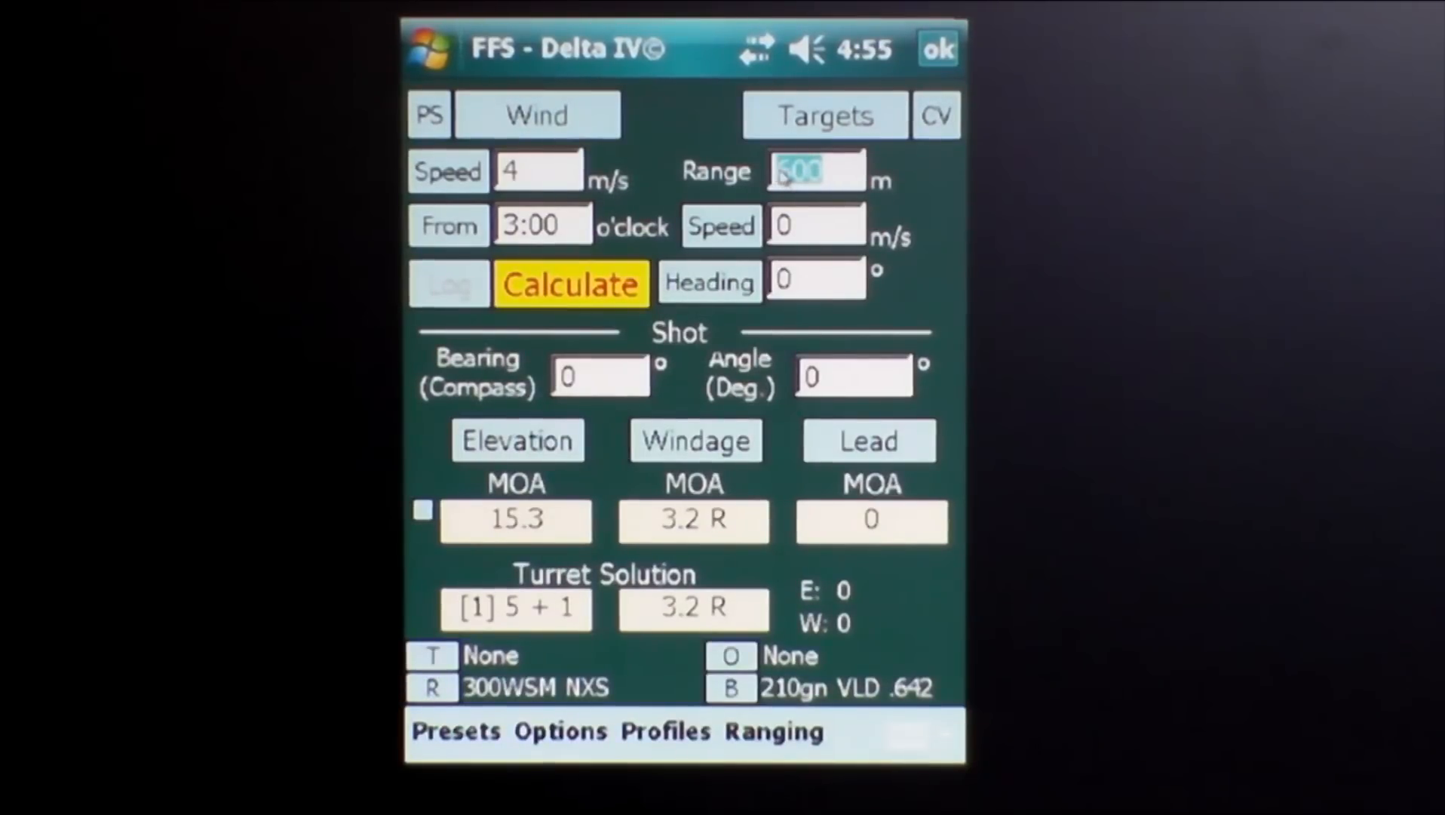
type("1000")
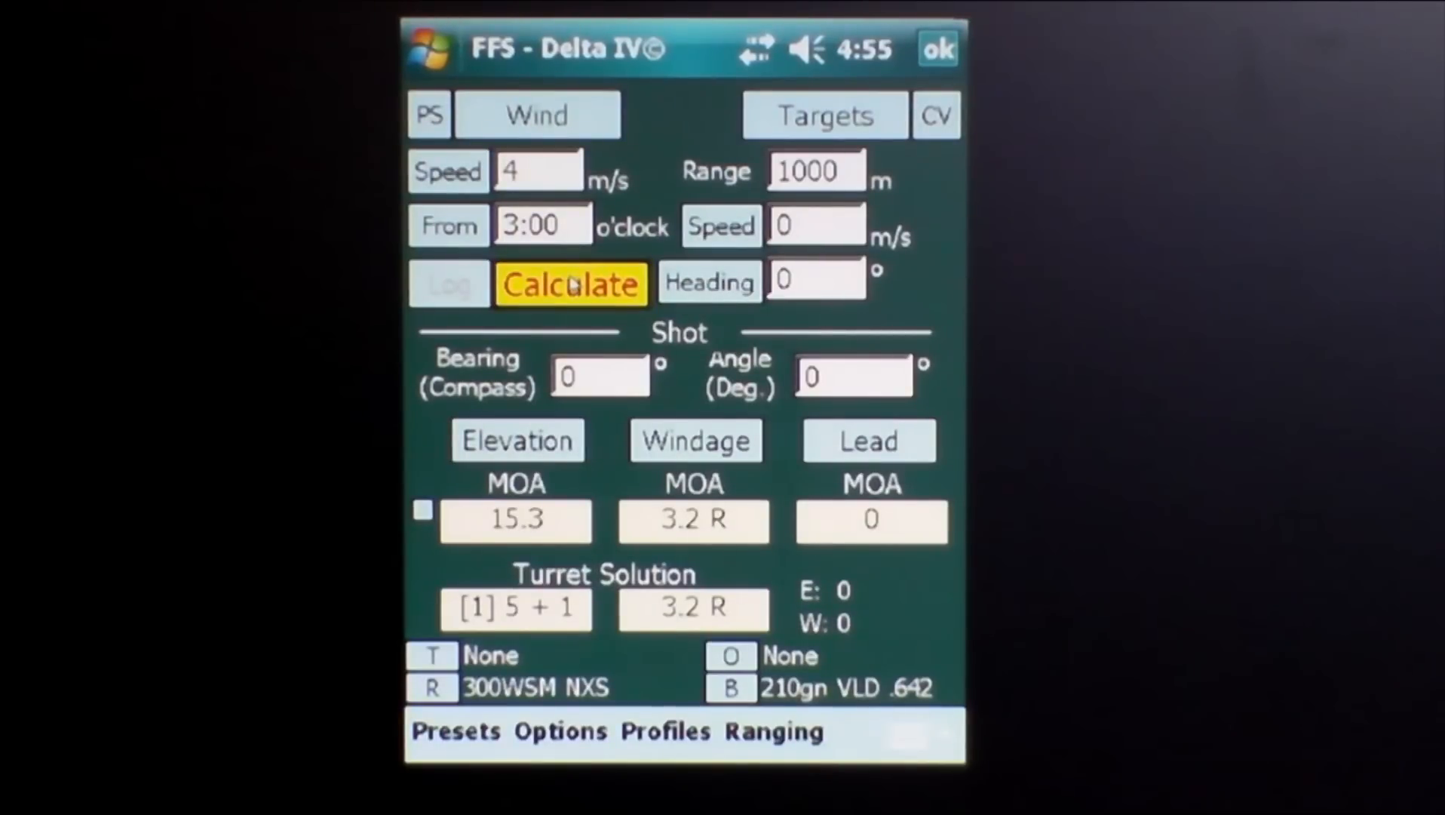
left_click(570, 282)
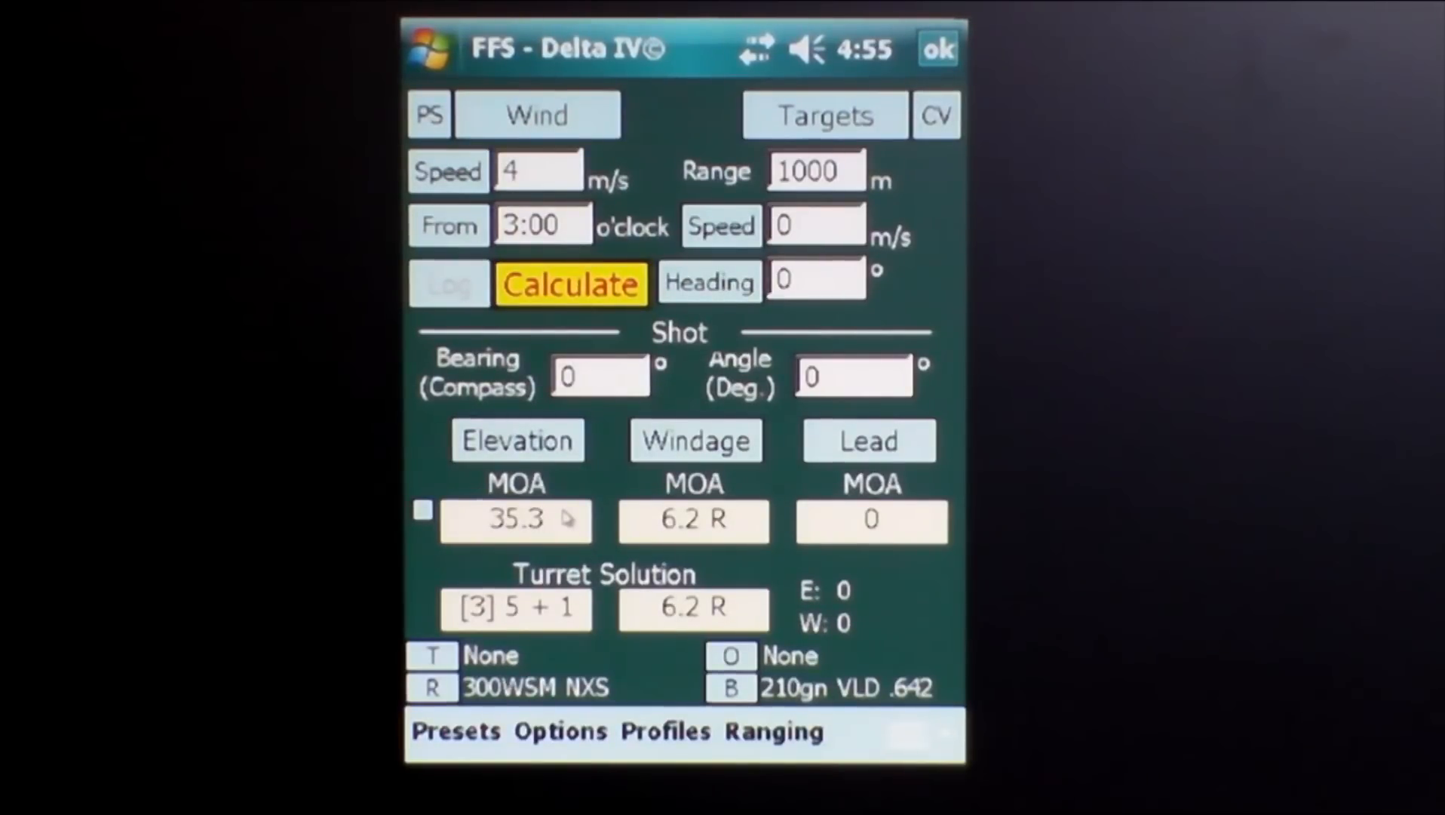